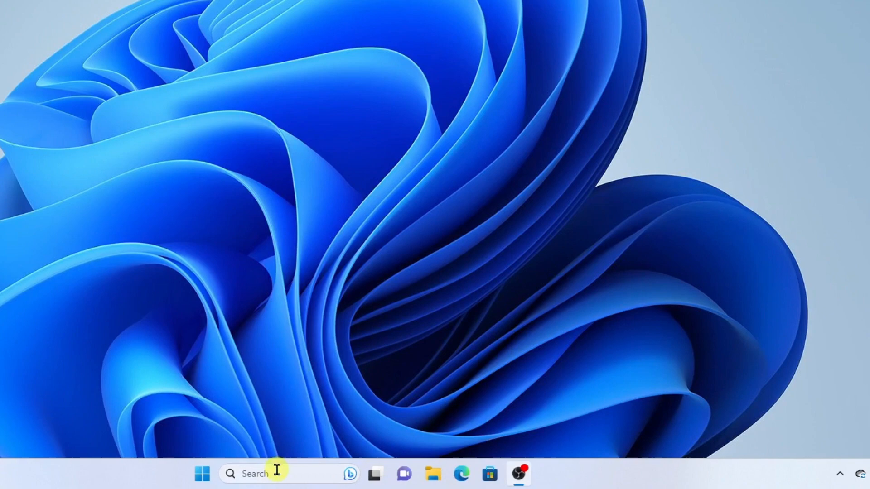
- Search 'storage' from the taskbar and open the Storage settings best match
left_click(275, 485)
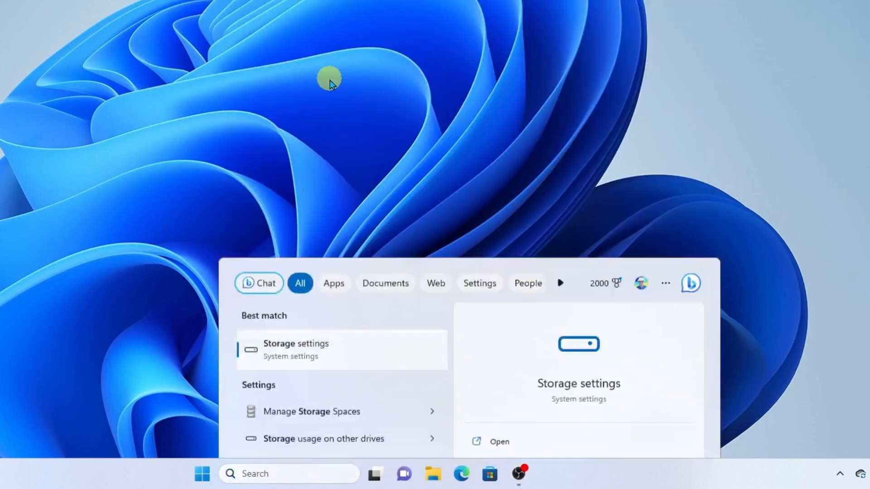
left_click(296, 350)
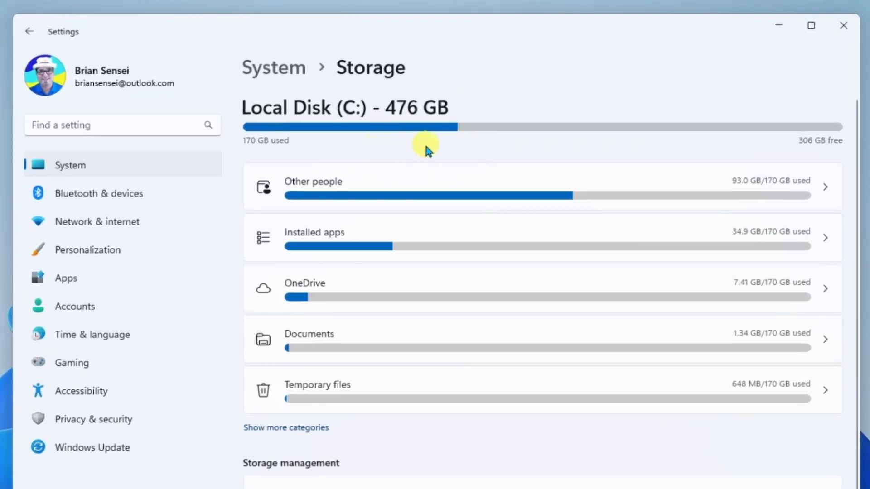
mouse_move(394, 108)
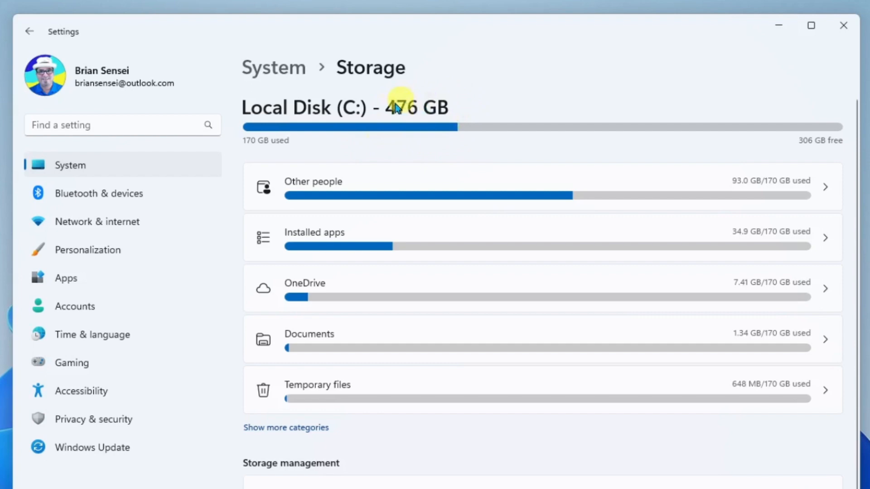
mouse_move(267, 161)
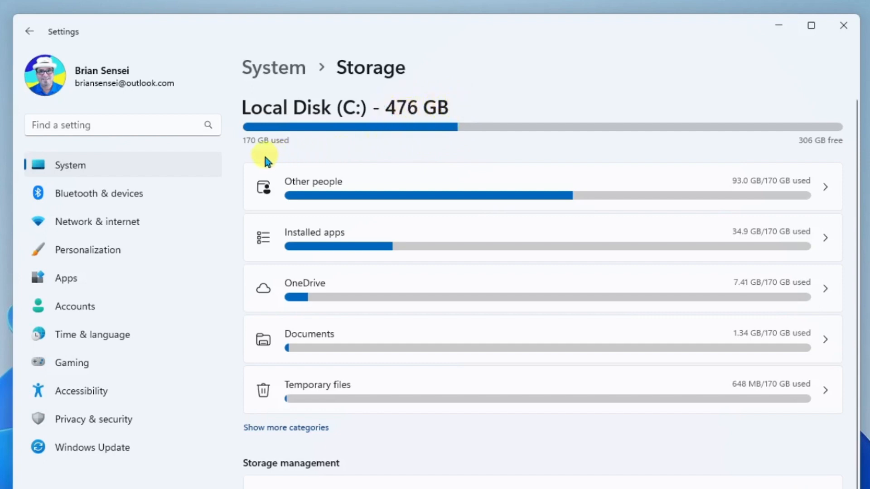
mouse_move(297, 152)
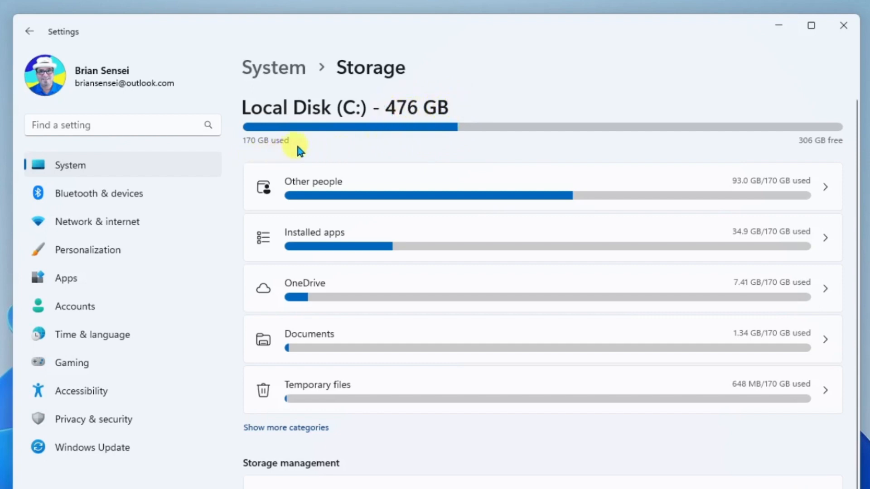
mouse_move(264, 162)
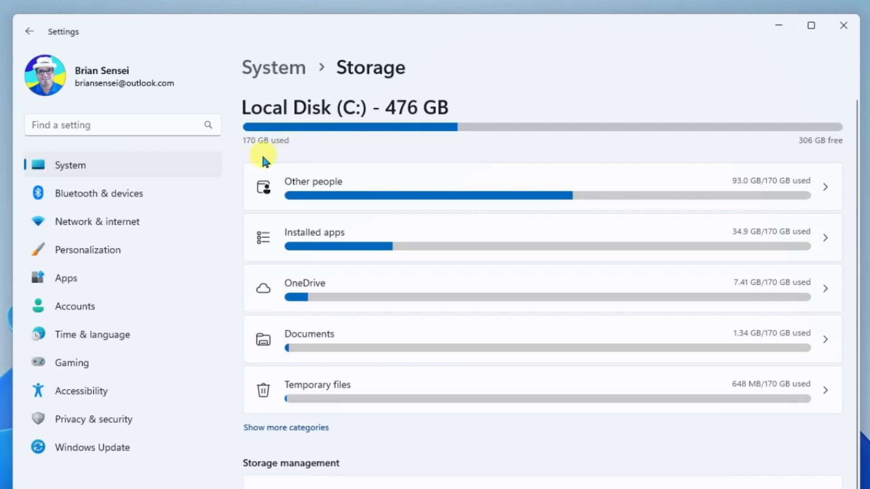
mouse_move(509, 150)
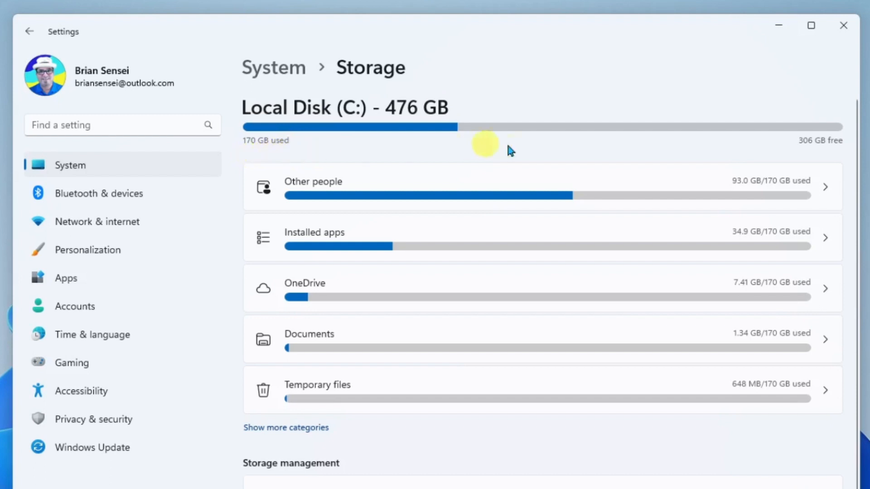
mouse_move(832, 146)
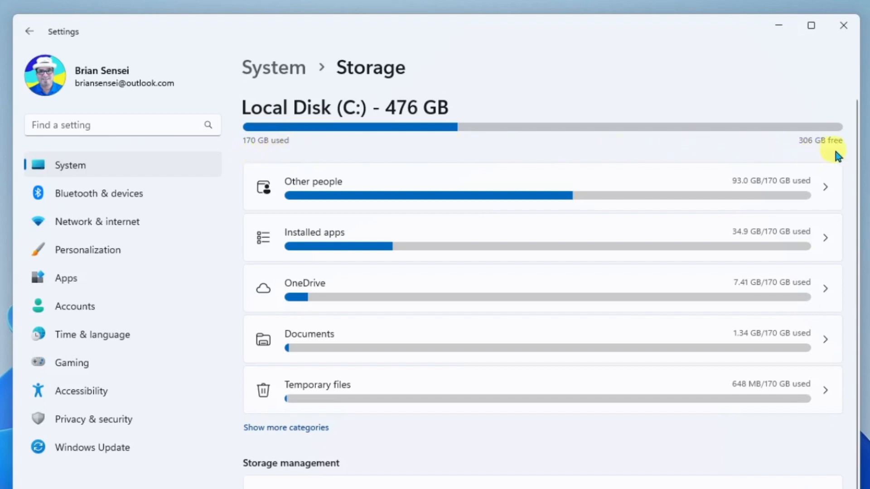
mouse_move(789, 158)
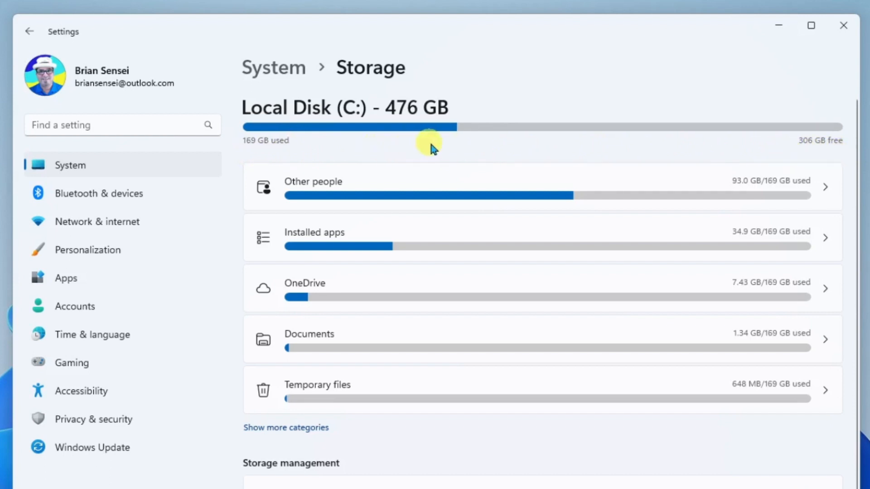
mouse_move(560, 140)
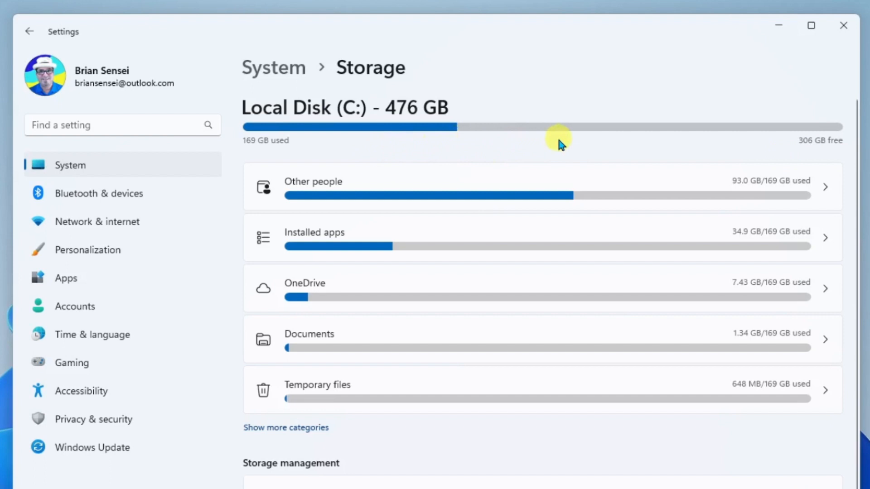
mouse_move(652, 140)
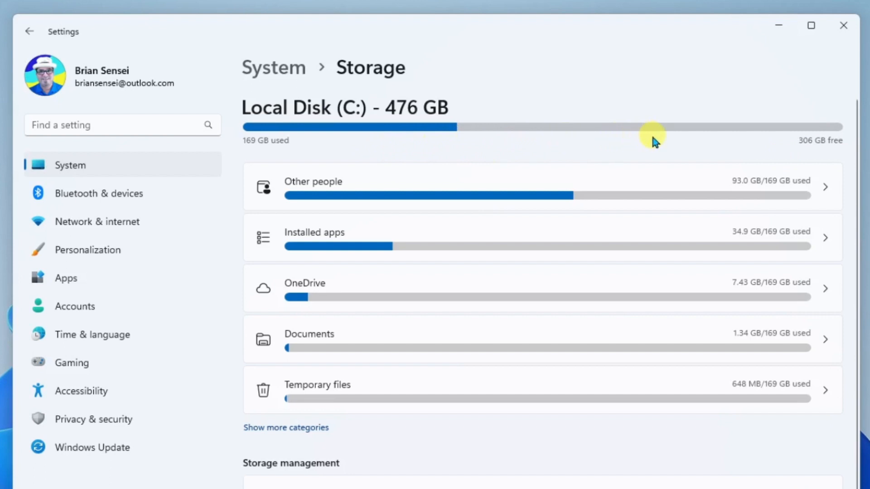
mouse_move(664, 145)
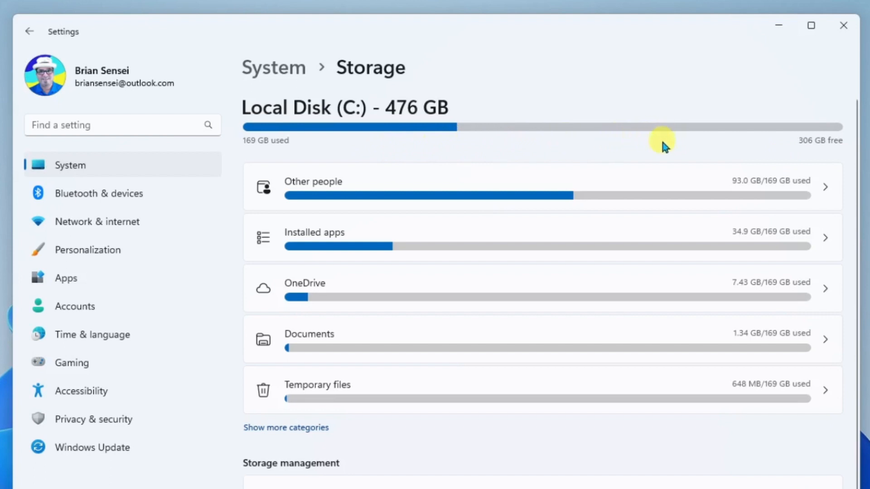
mouse_move(655, 139)
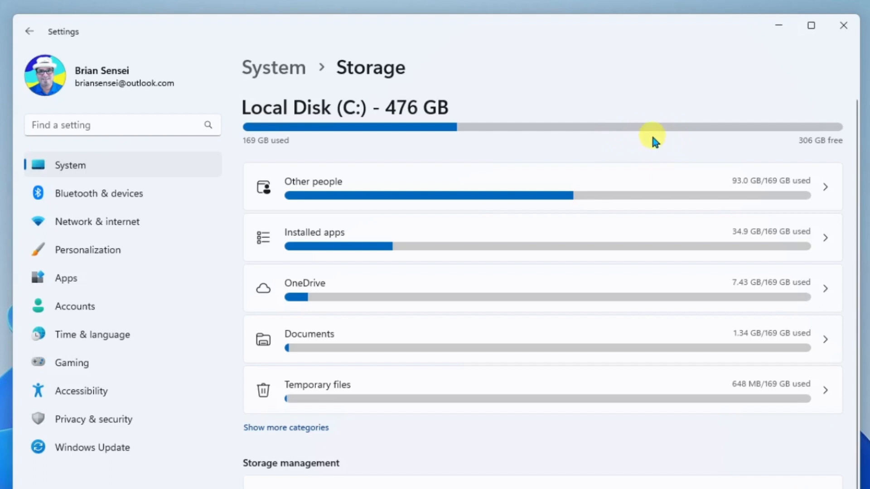
mouse_move(669, 141)
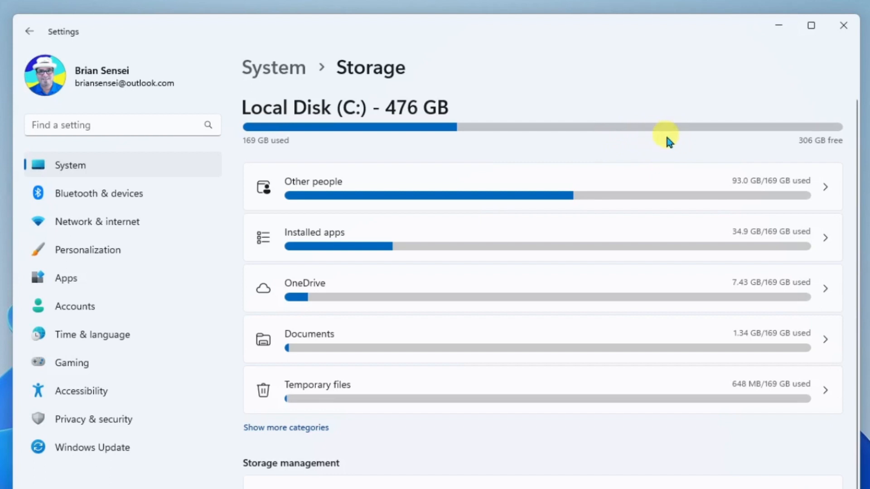
mouse_move(660, 144)
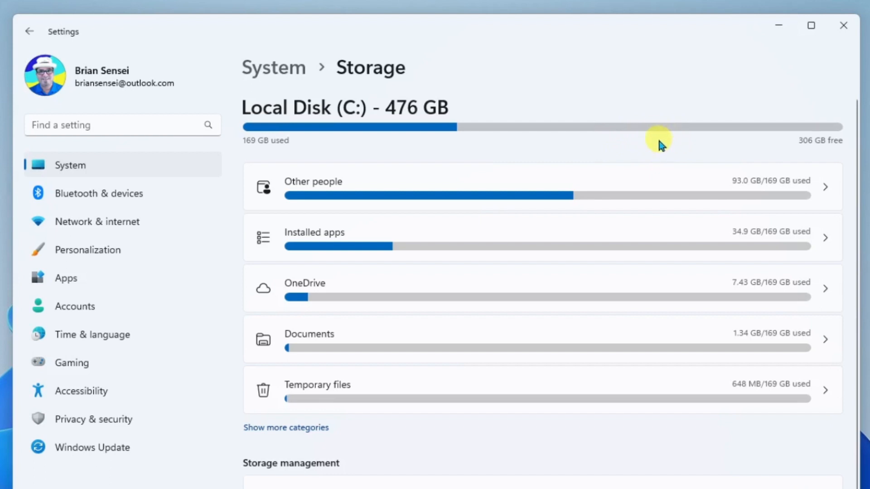
mouse_move(675, 140)
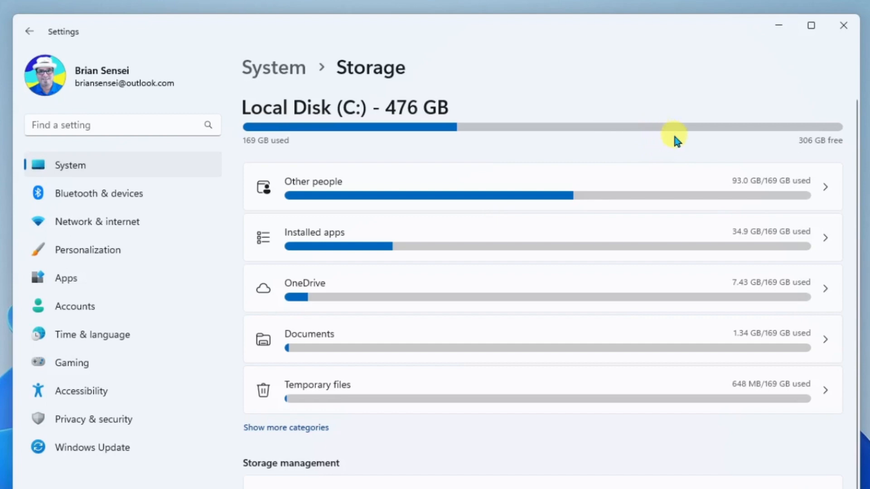
mouse_move(661, 135)
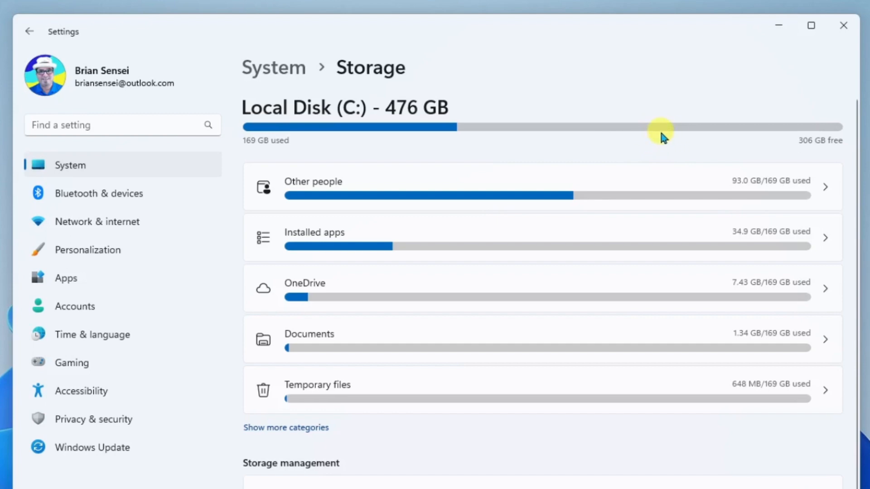
mouse_move(675, 136)
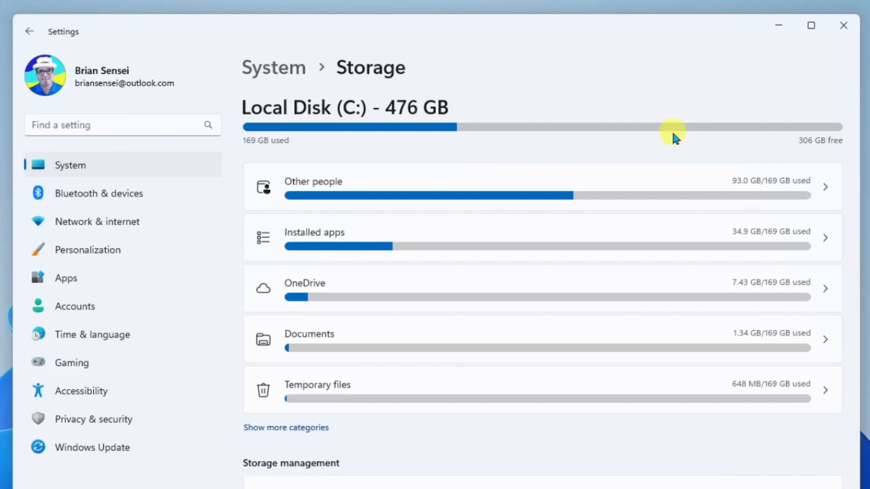
mouse_move(668, 133)
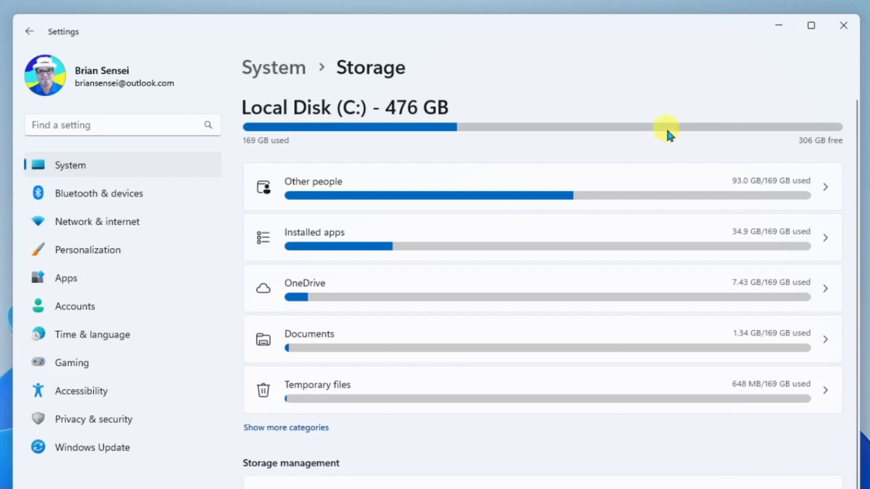
mouse_move(666, 143)
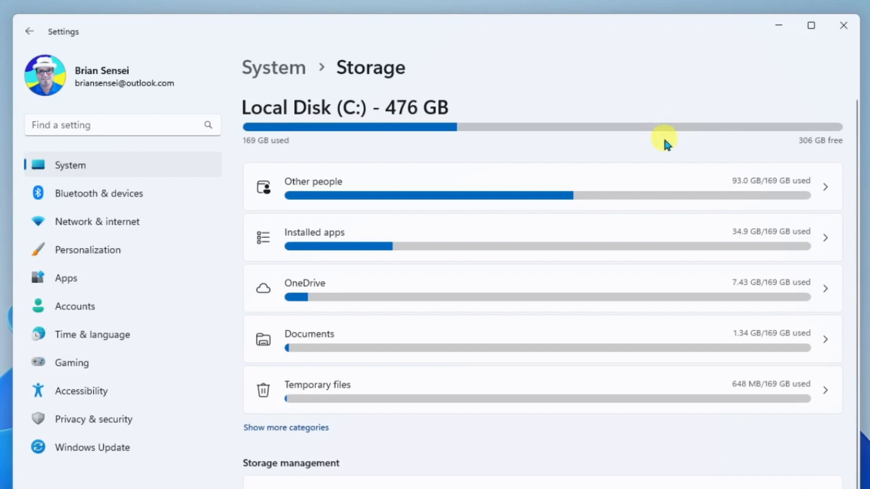
mouse_move(660, 138)
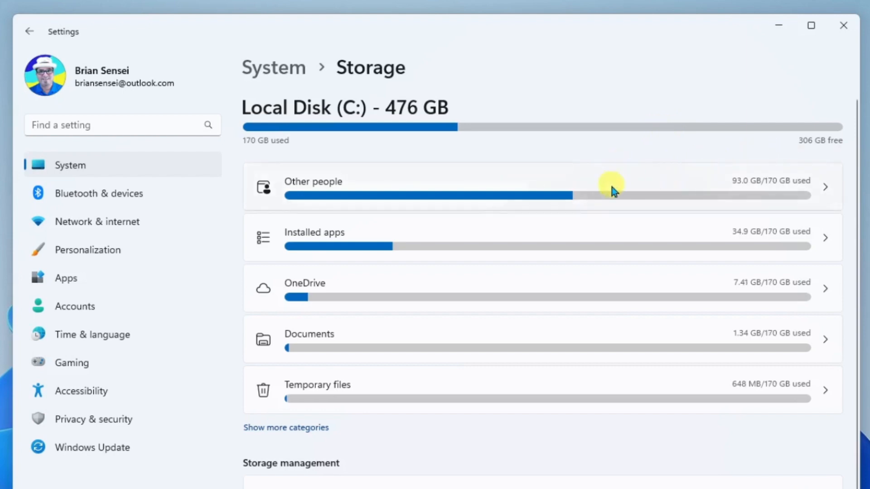
mouse_move(525, 283)
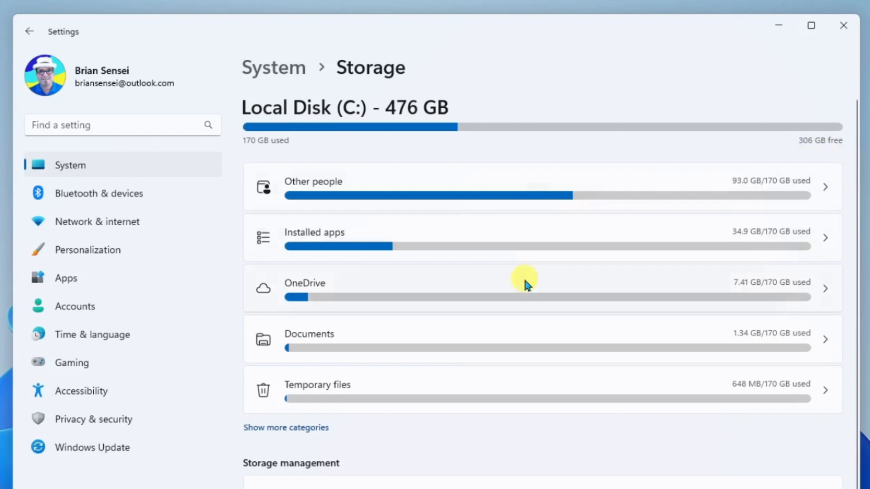
mouse_move(461, 377)
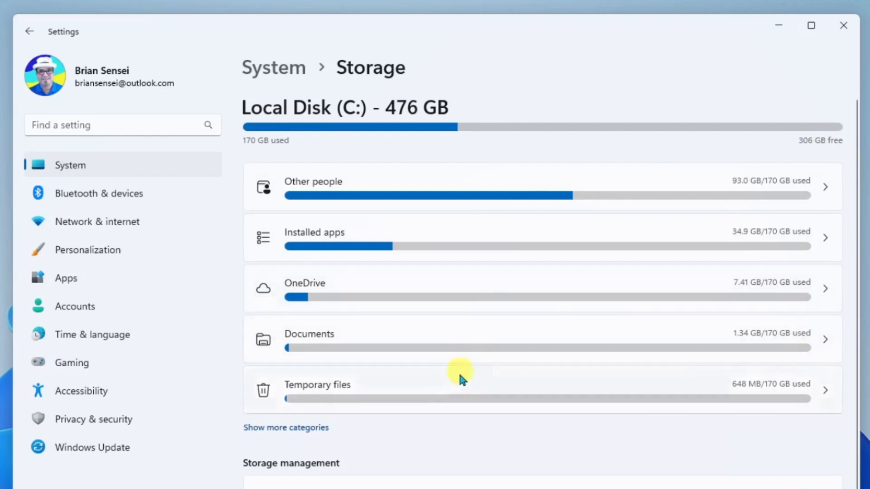
mouse_move(494, 300)
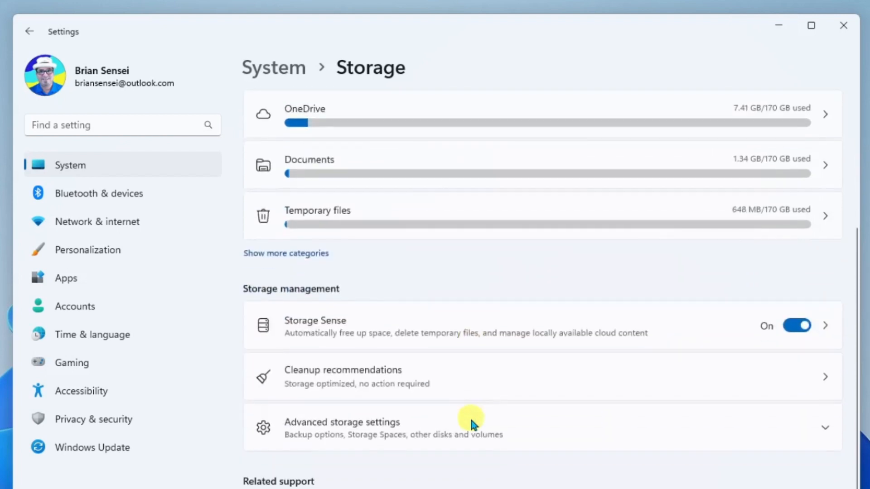
mouse_move(389, 291)
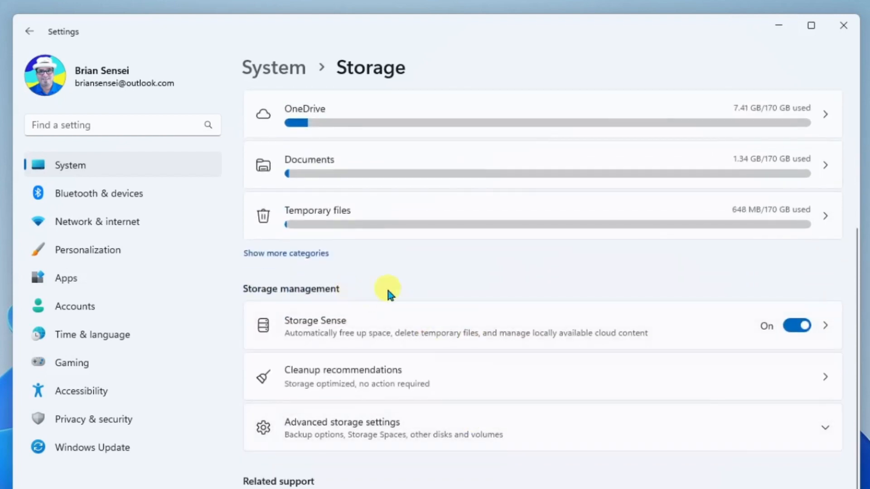
mouse_move(412, 299)
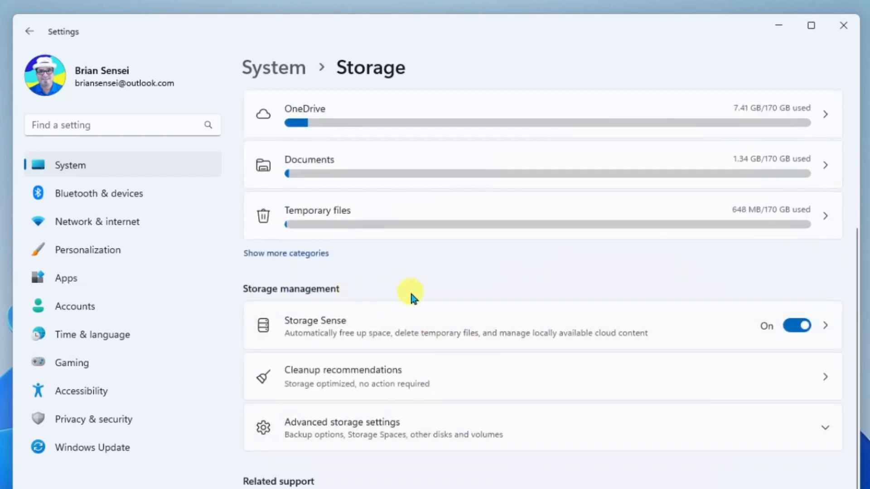
mouse_move(343, 339)
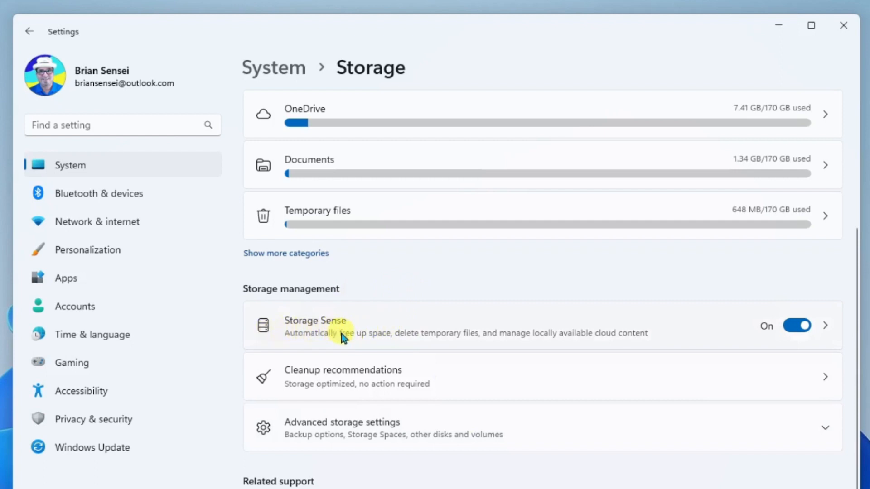
- Switch the Storage Sense toggle off and back on so it stays enabled
left_click(797, 325)
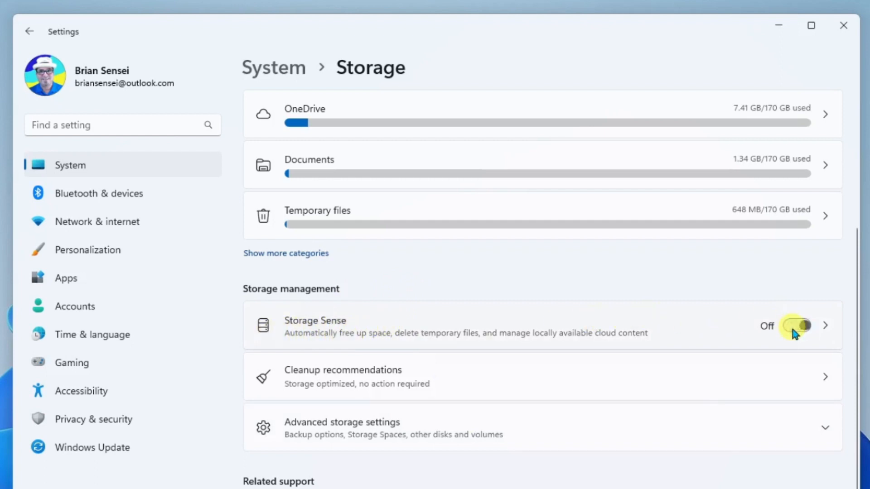
left_click(797, 326)
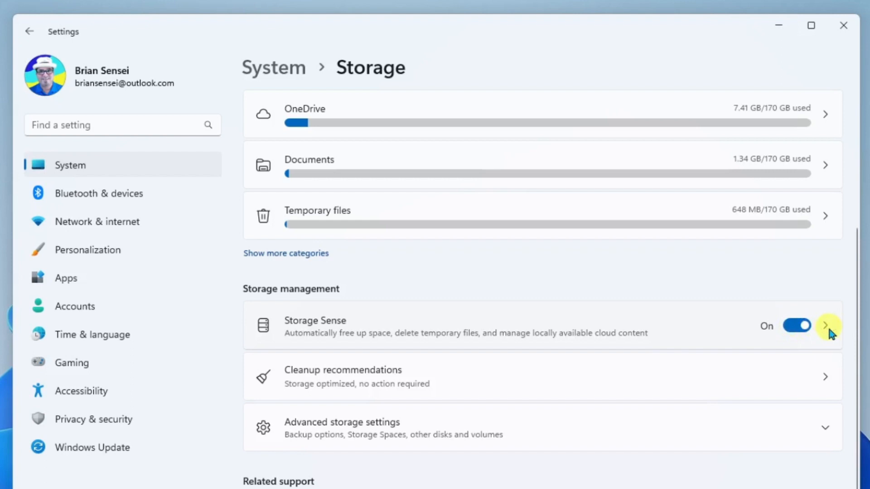
- Open the Storage Sense page and toggle Automatic User content cleanup off, then on
left_click(828, 325)
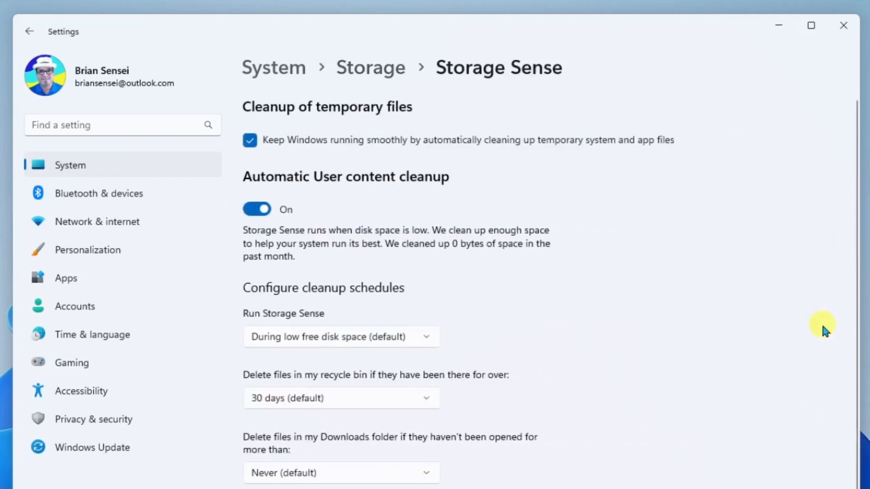
mouse_move(510, 171)
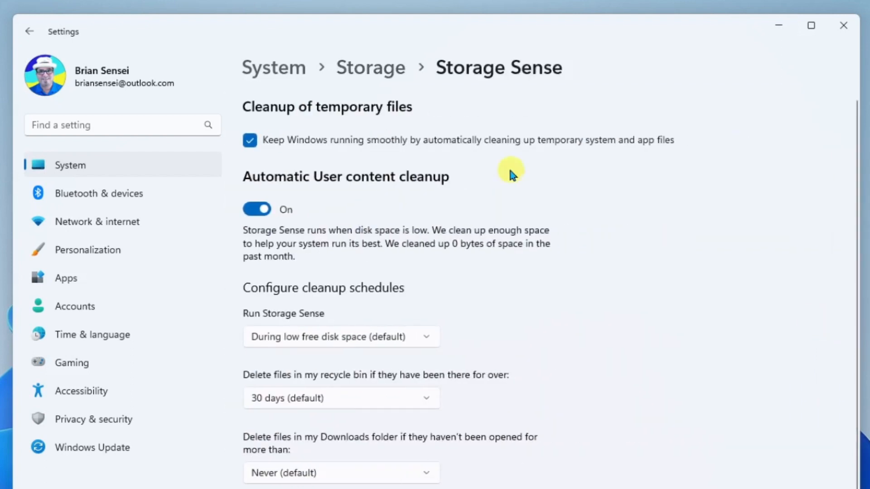
mouse_move(290, 129)
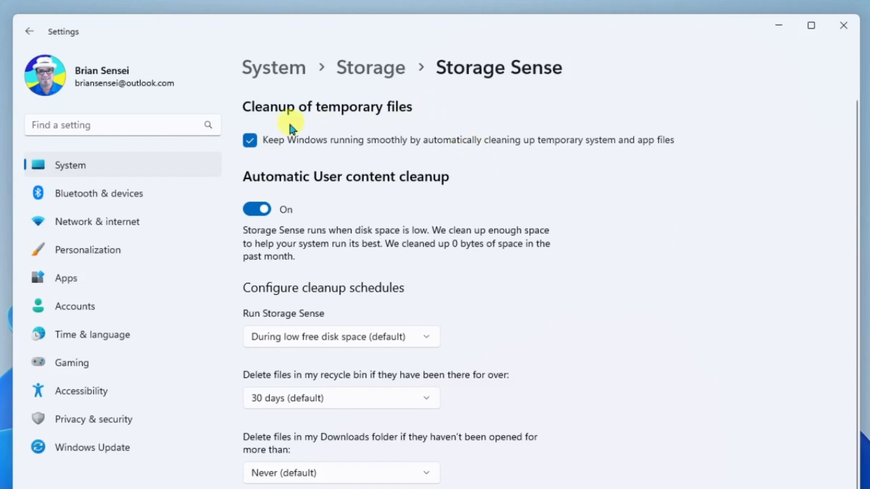
mouse_move(425, 115)
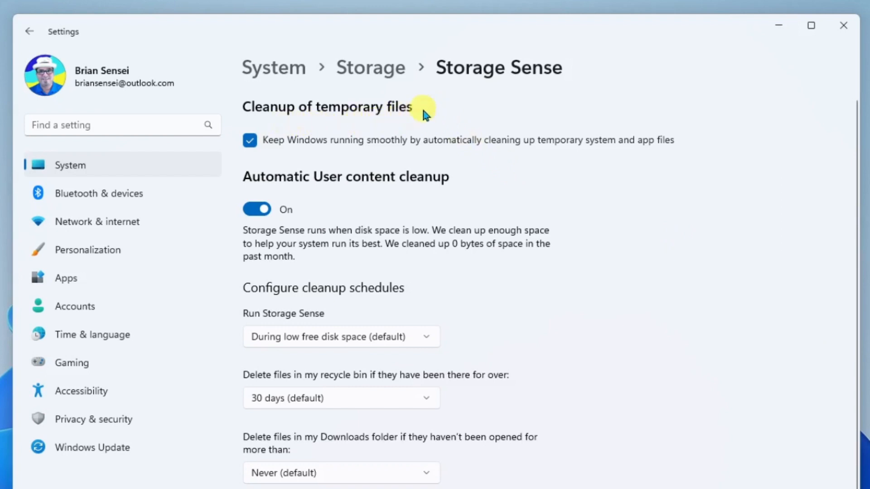
mouse_move(448, 112)
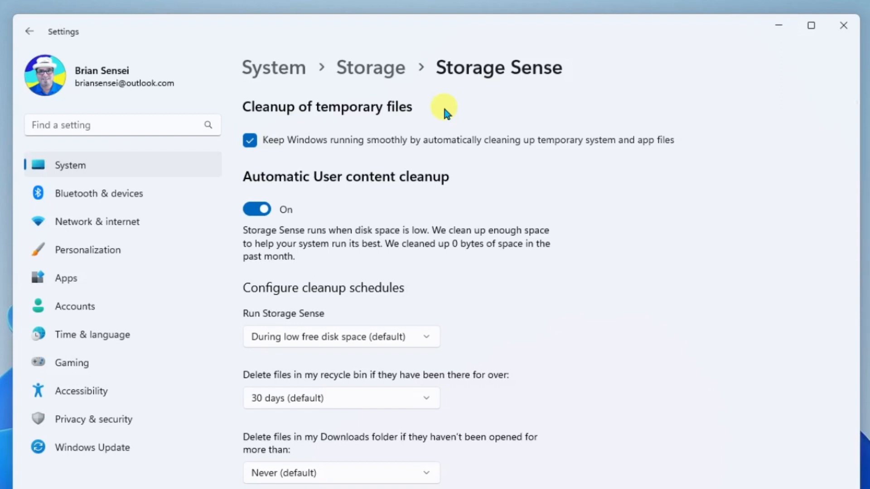
mouse_move(255, 161)
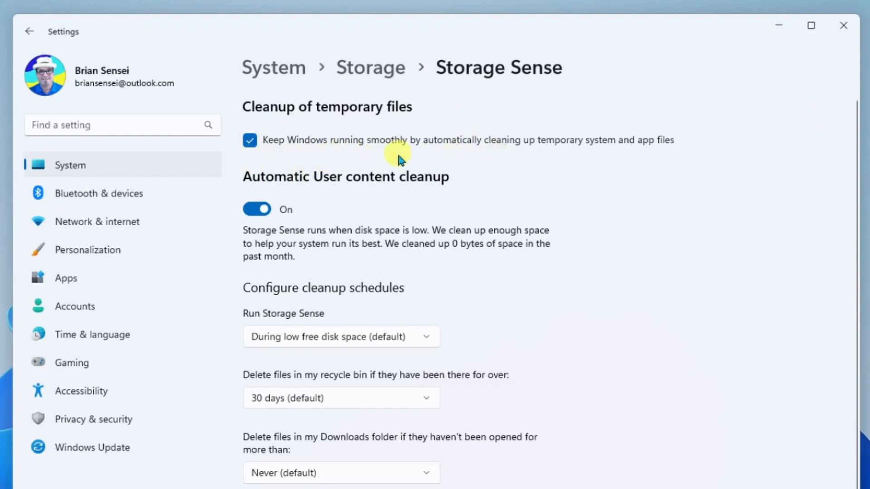
mouse_move(562, 166)
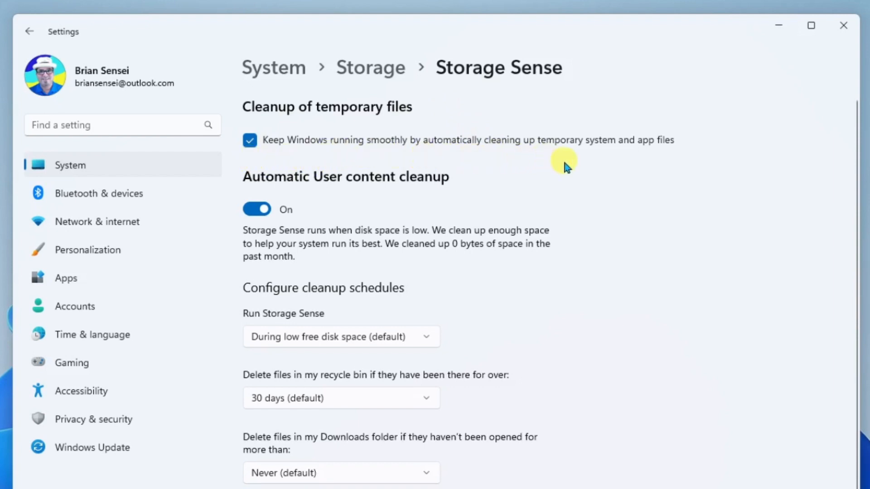
mouse_move(662, 163)
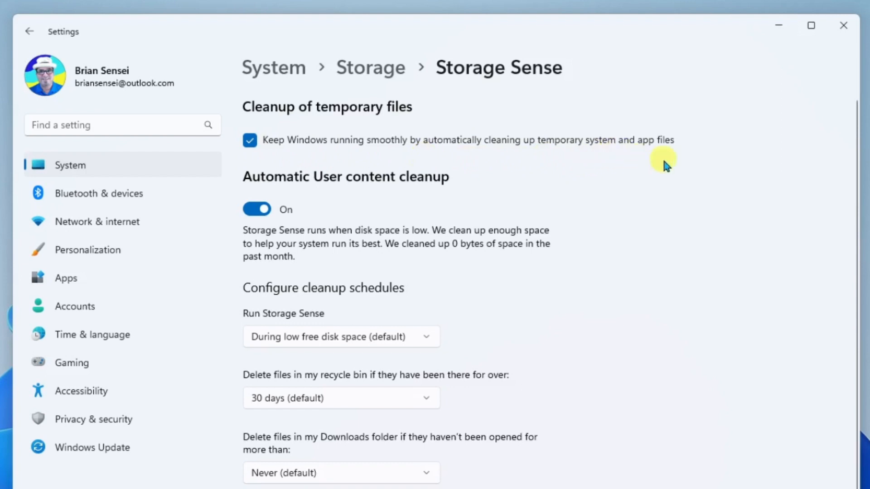
mouse_move(476, 187)
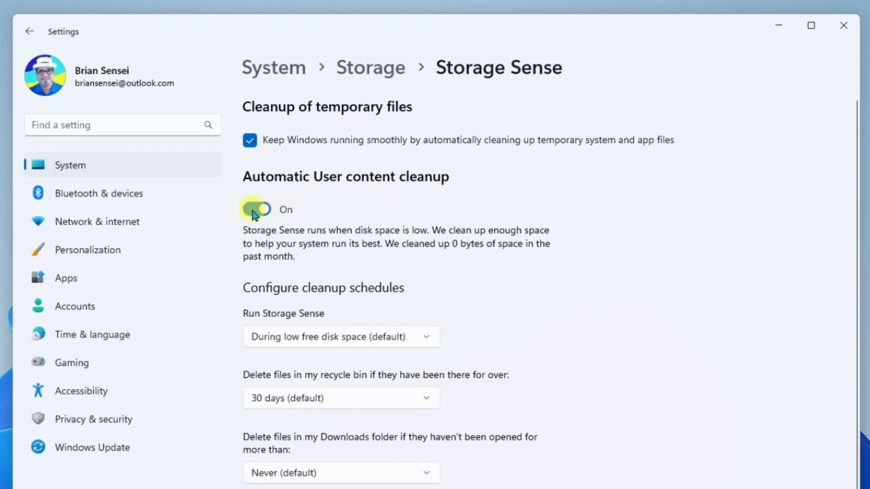
left_click(256, 209)
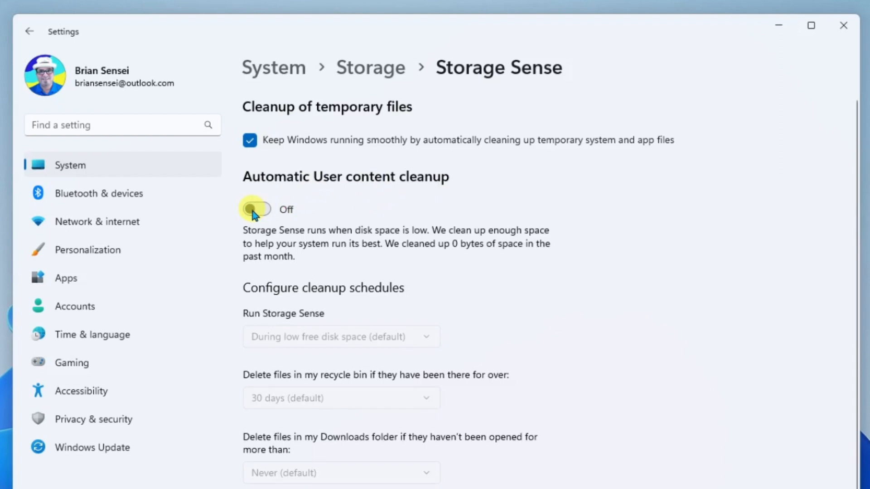
left_click(257, 209)
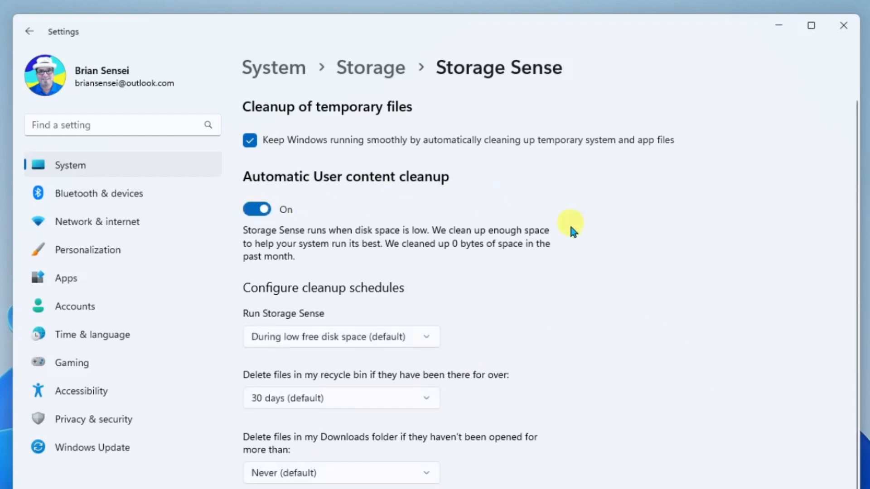
mouse_move(578, 232)
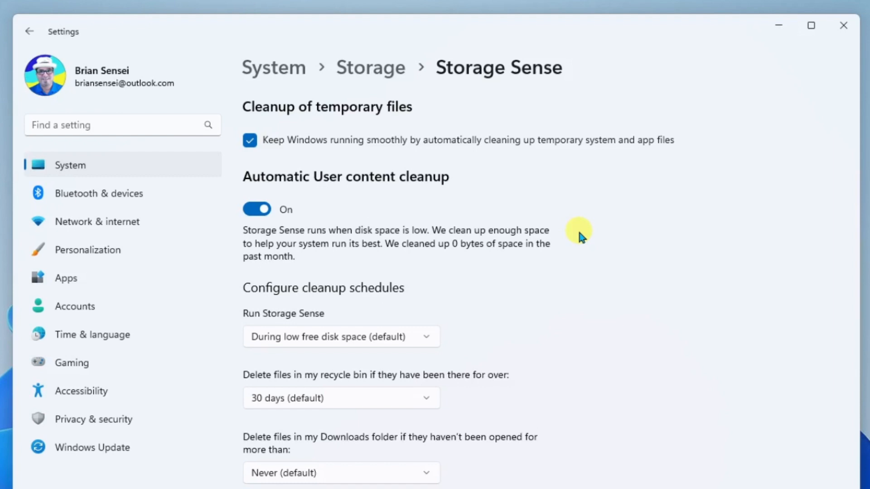
mouse_move(453, 287)
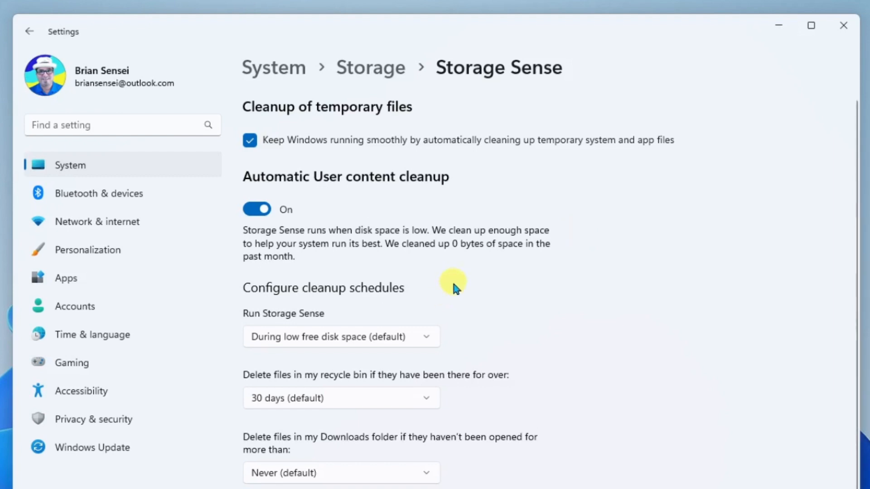
mouse_move(425, 298)
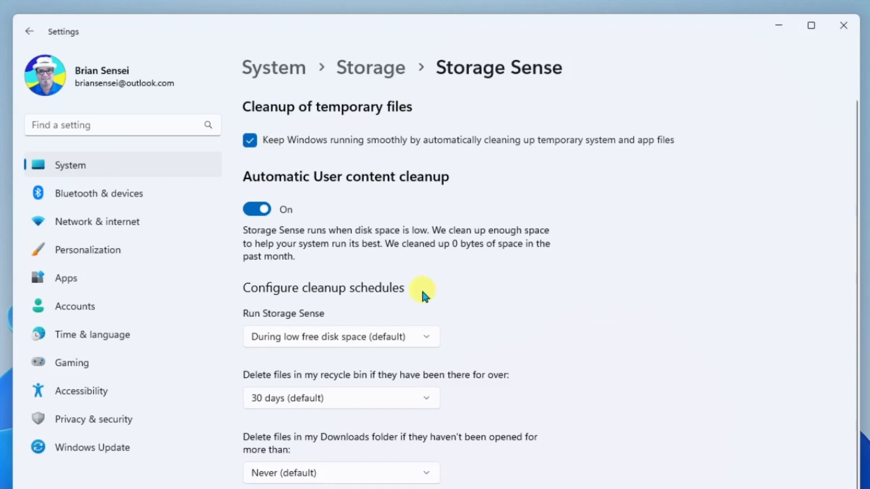
mouse_move(321, 322)
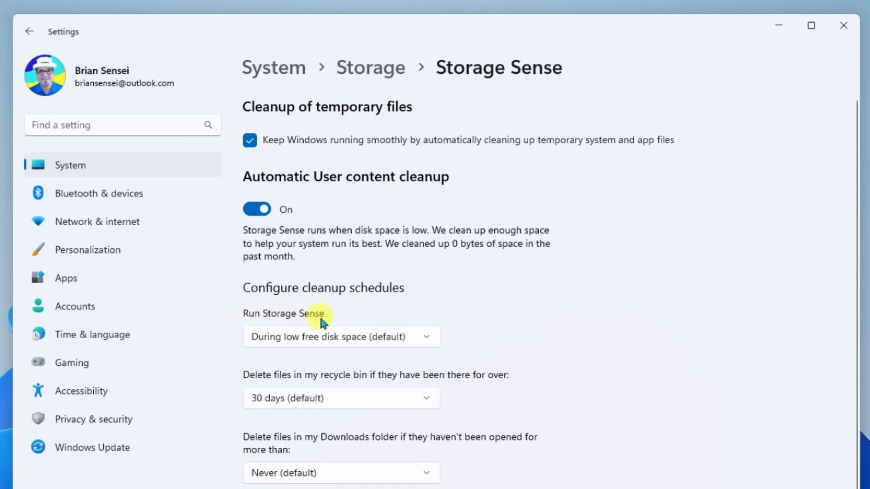
left_click(341, 337)
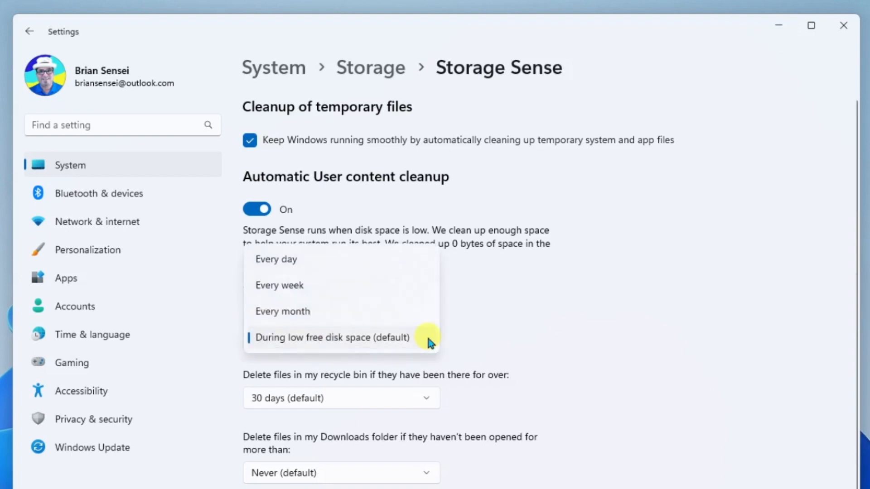
mouse_move(419, 311)
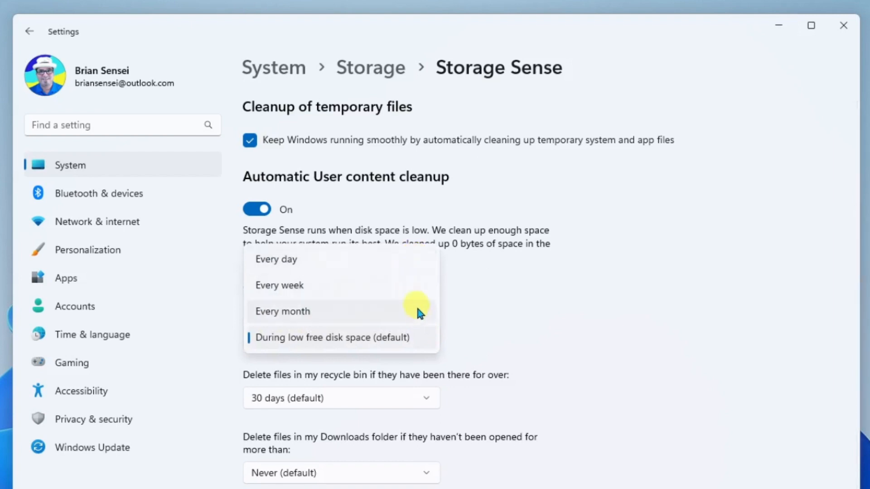
mouse_move(272, 352)
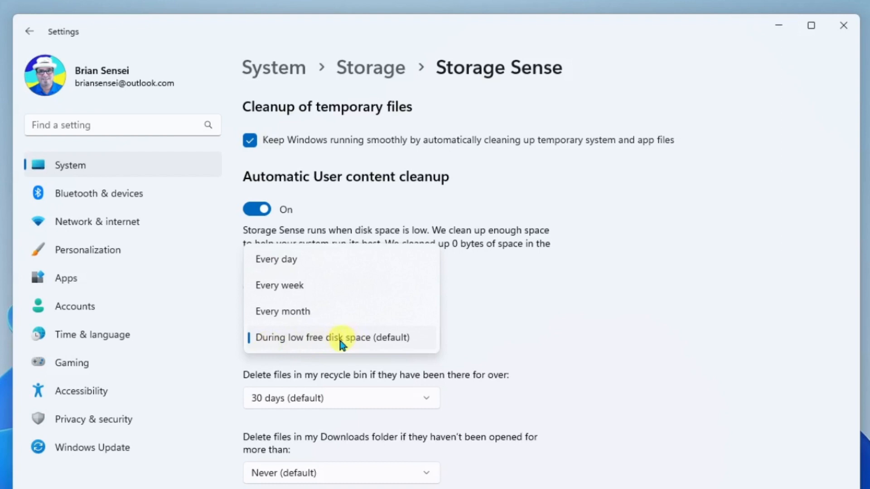
mouse_move(388, 349)
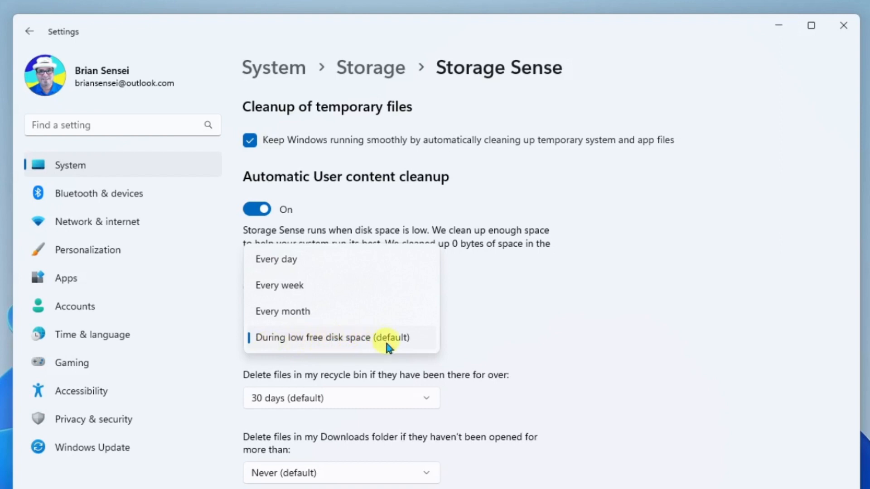
left_click(328, 338)
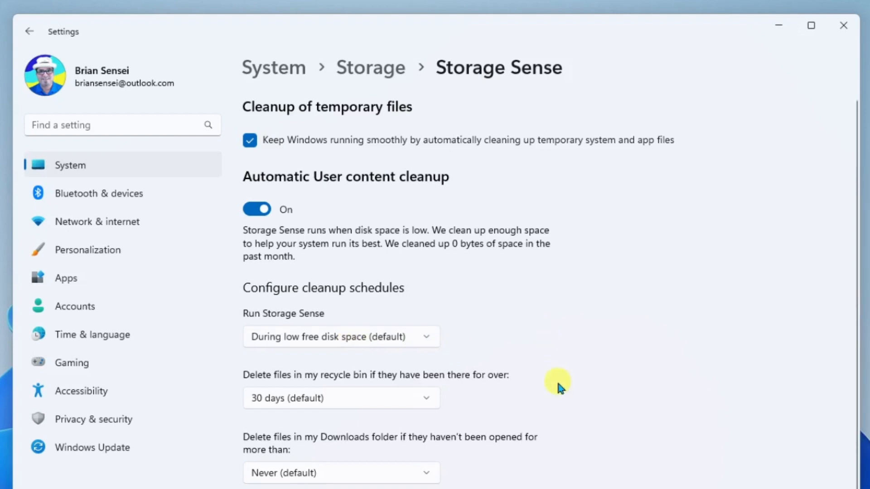
mouse_move(434, 407)
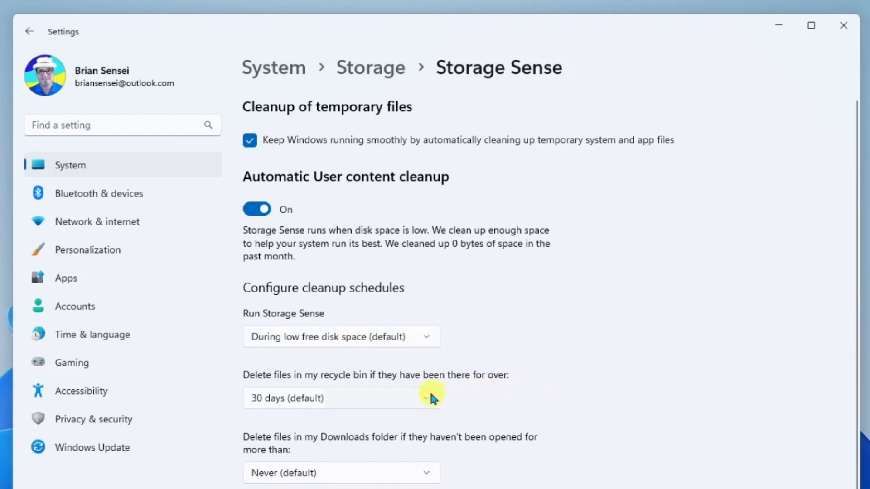
mouse_move(425, 403)
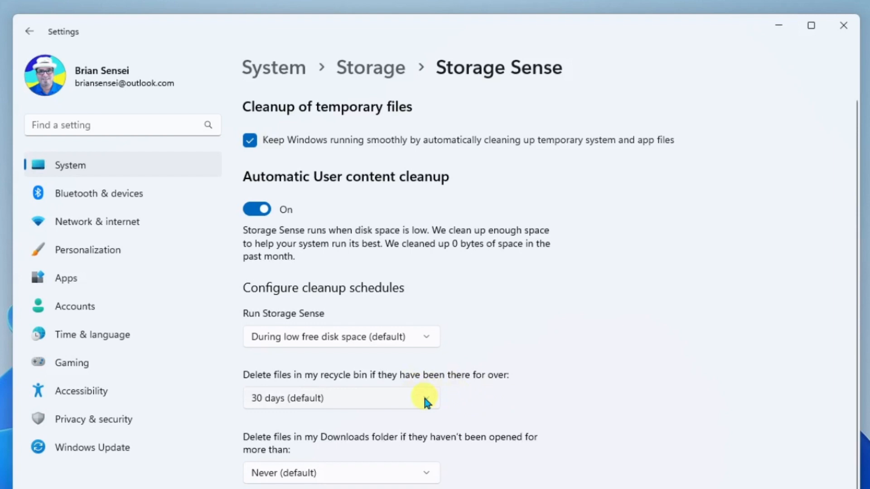
- Change 'Delete files in my recycle bin' from 30 days to 14 days
left_click(342, 398)
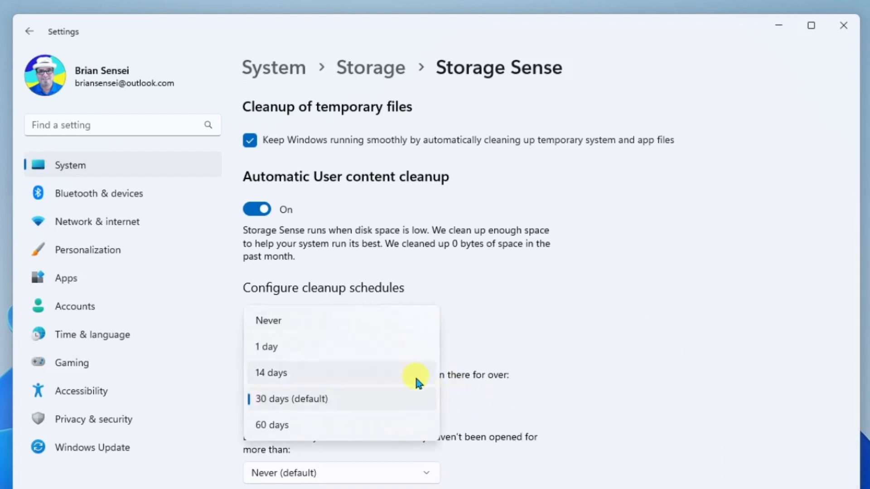
mouse_move(395, 430)
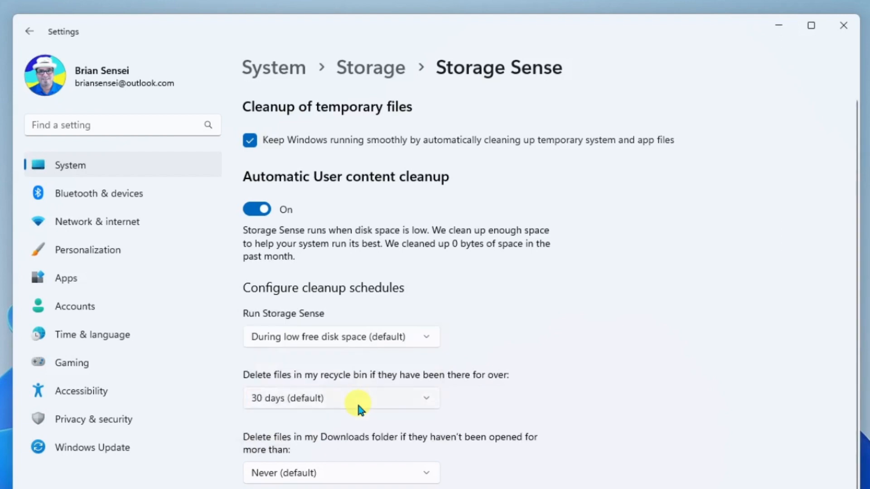
mouse_move(353, 388)
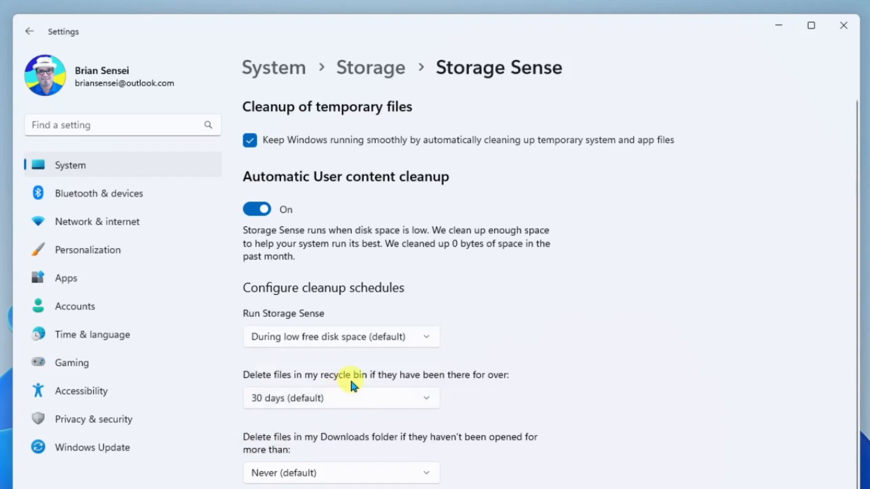
mouse_move(574, 365)
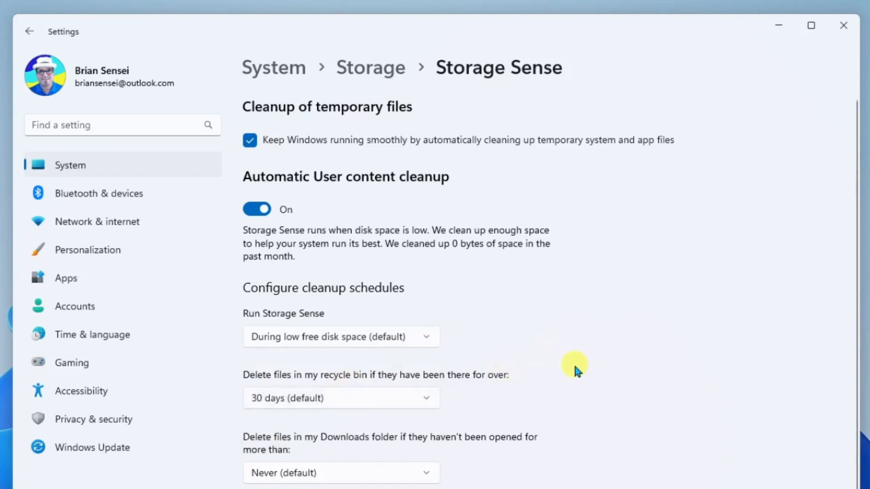
mouse_move(377, 291)
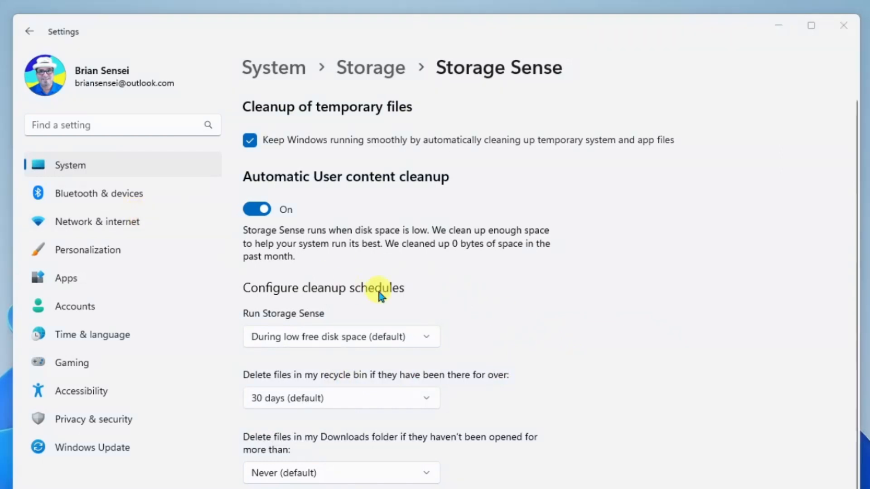
mouse_move(568, 355)
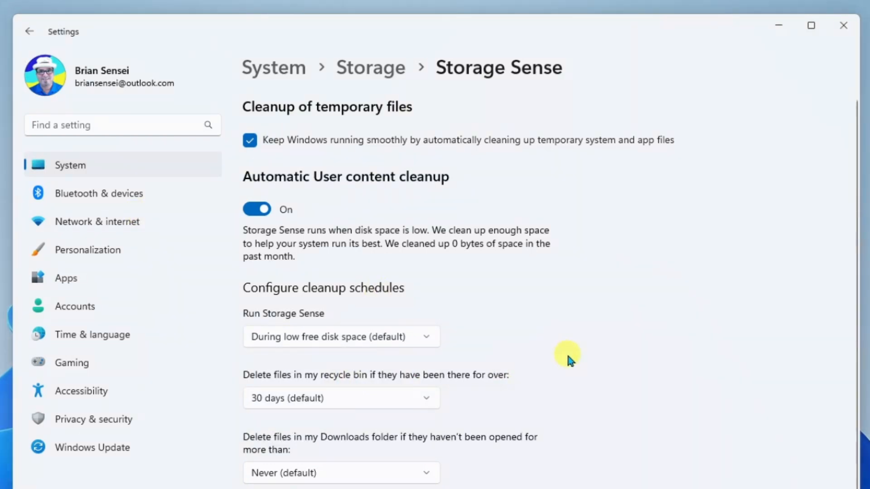
left_click(342, 398)
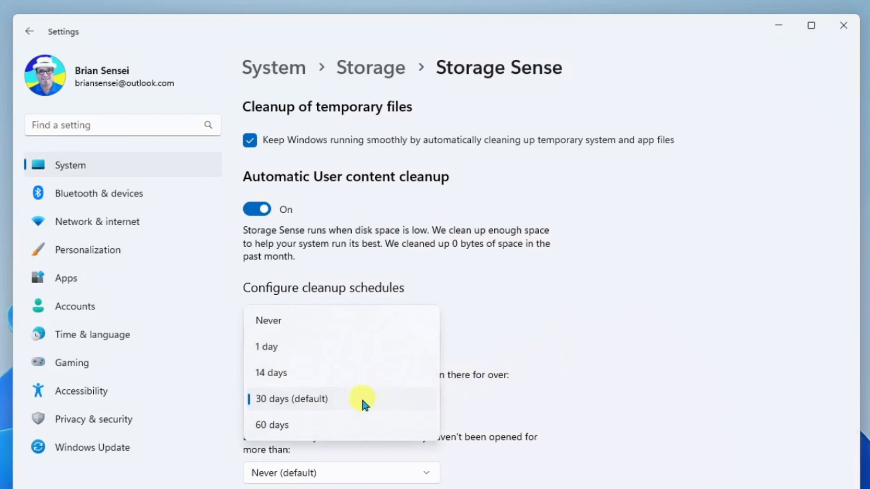
mouse_move(290, 379)
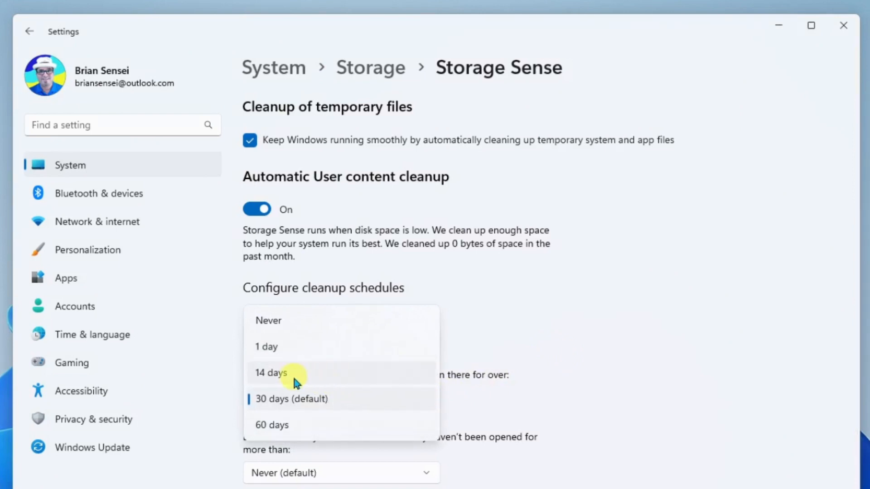
left_click(270, 373)
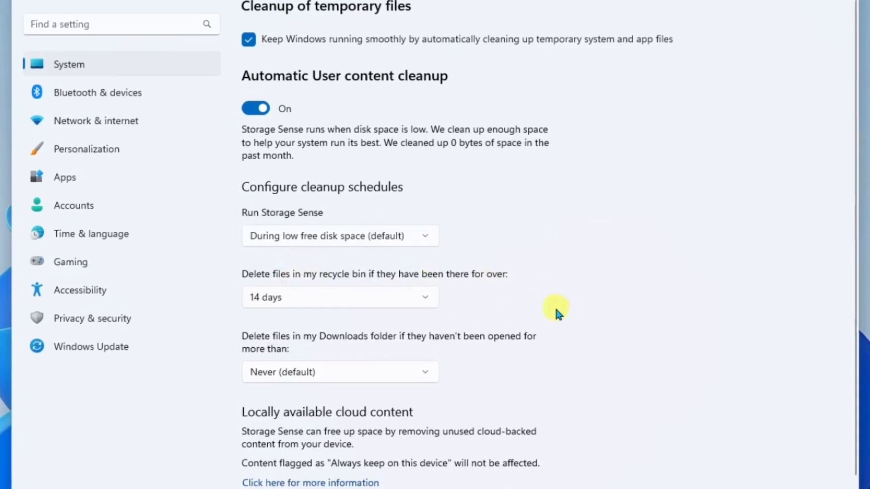
scroll("down", 3)
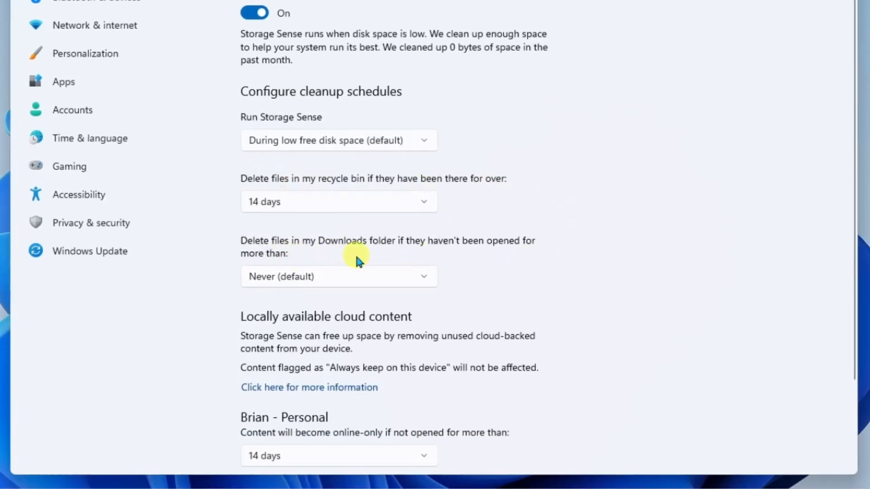
mouse_move(431, 265)
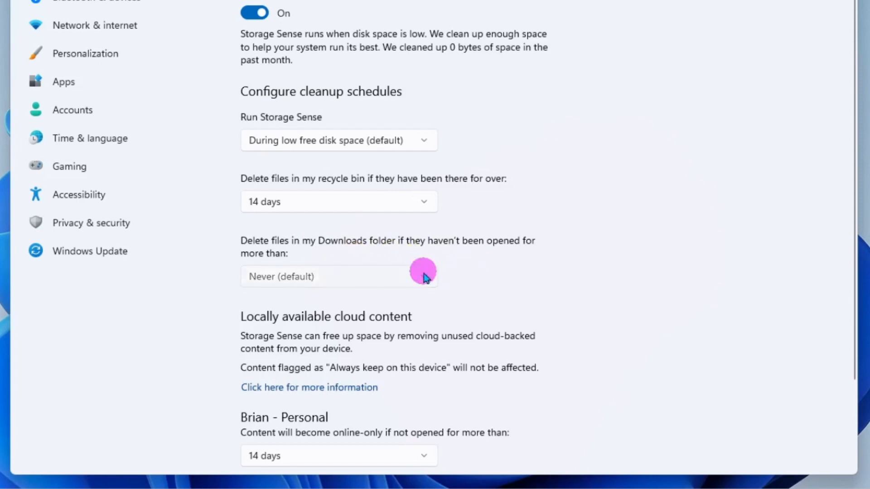
left_click(339, 277)
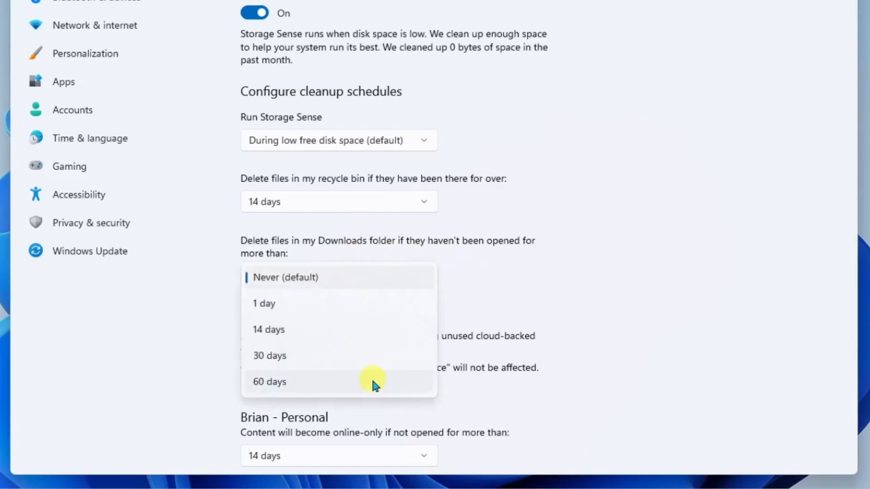
mouse_move(472, 272)
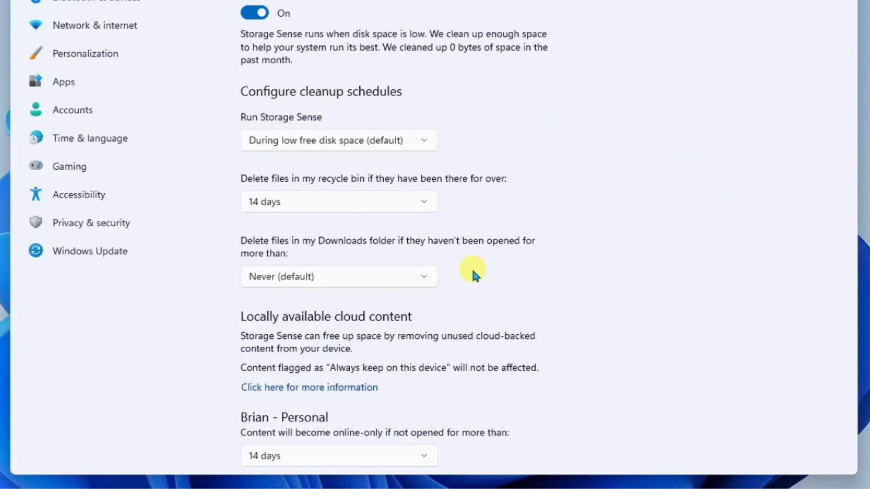
left_click(339, 277)
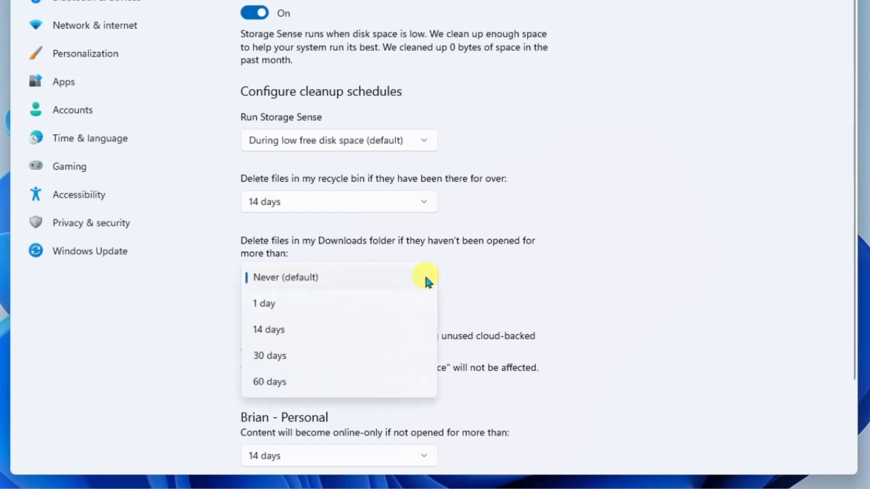
mouse_move(278, 385)
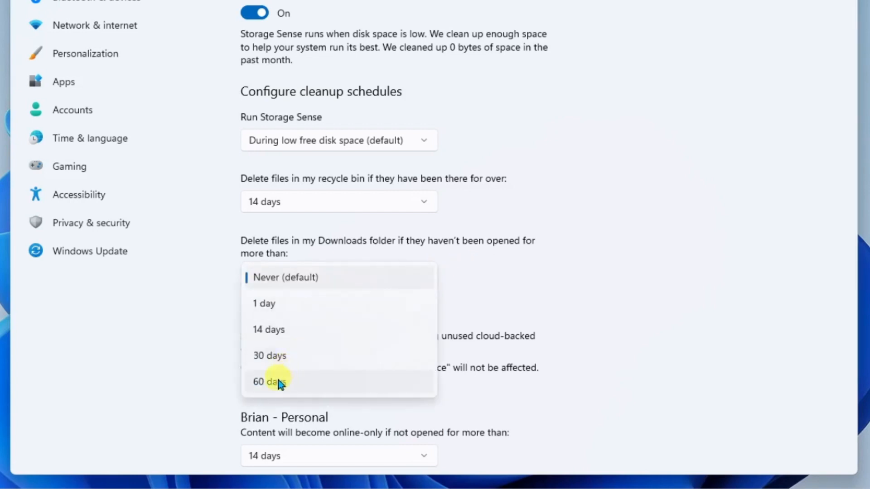
left_click(269, 382)
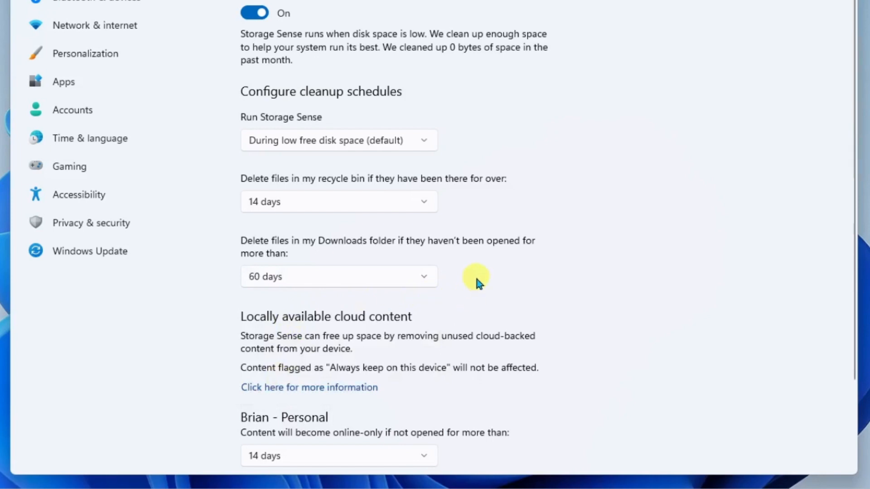
mouse_move(441, 261)
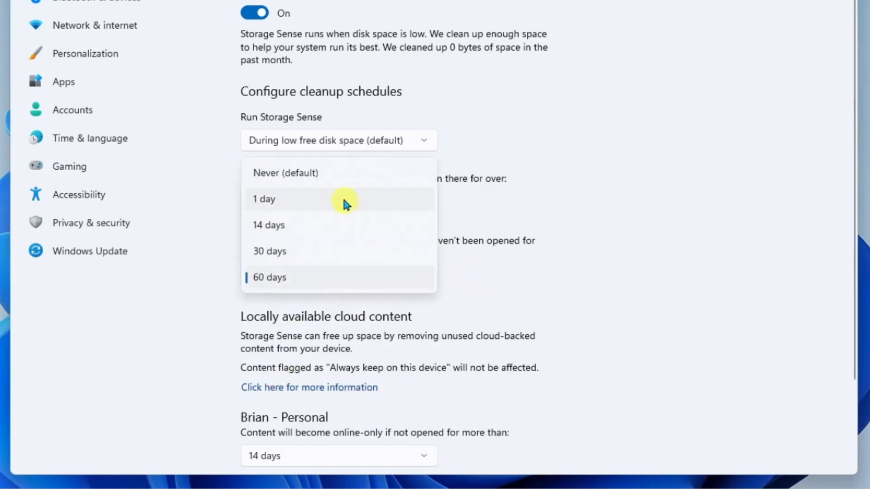
mouse_move(345, 179)
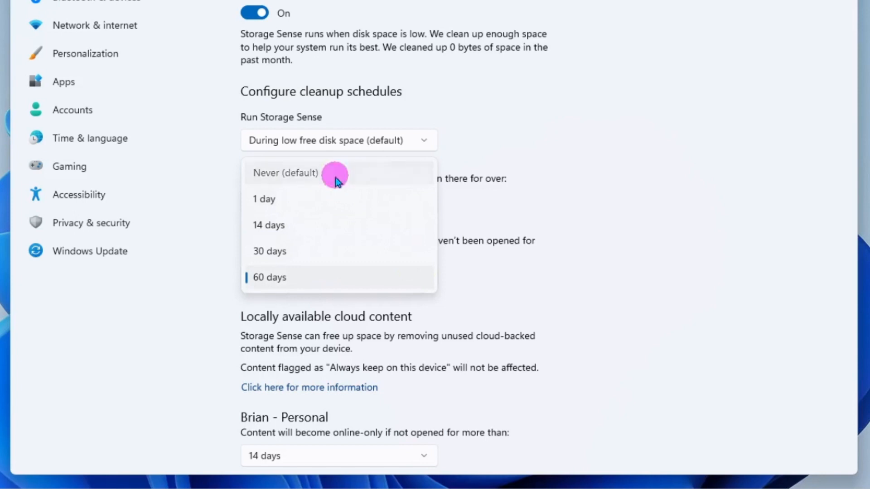
left_click(286, 173)
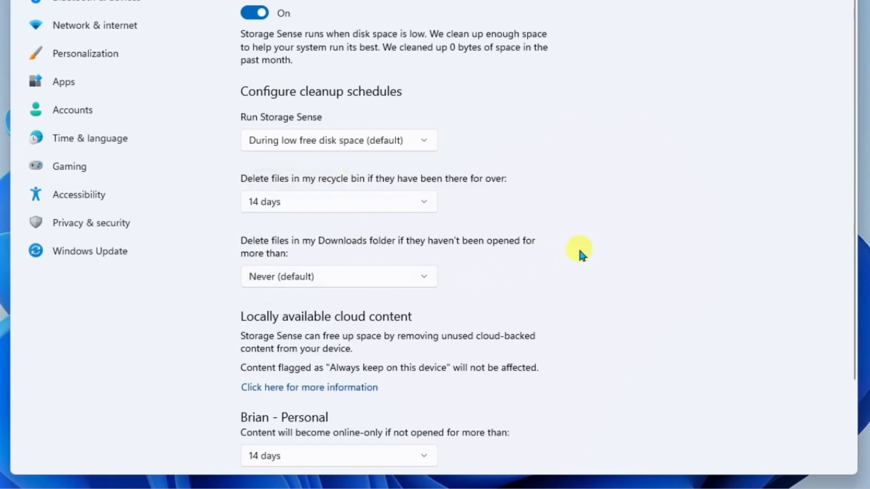
scroll("down", 3)
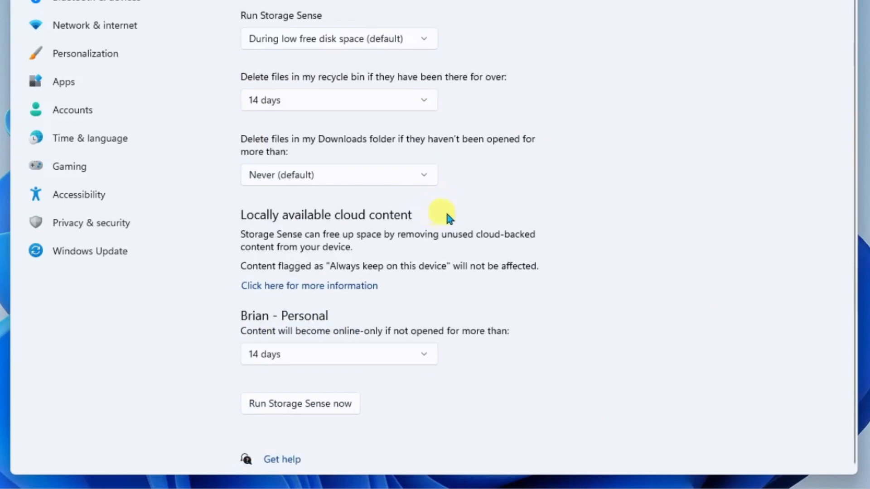
mouse_move(572, 258)
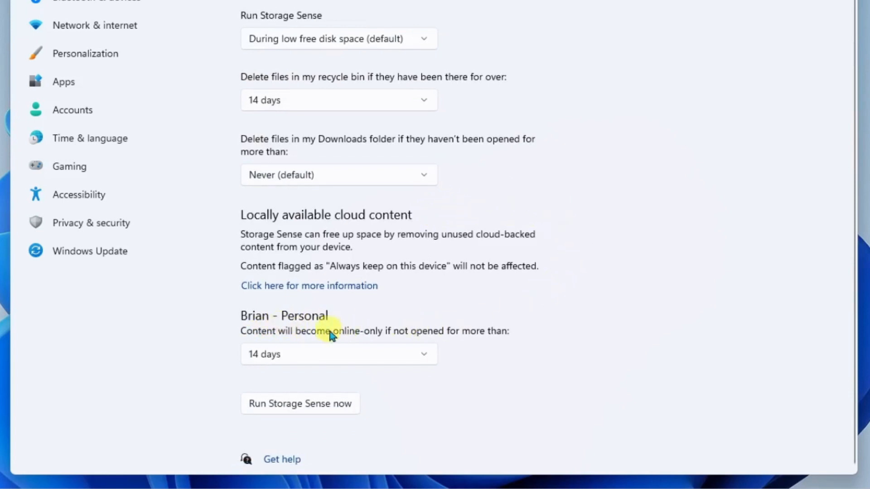
mouse_move(533, 317)
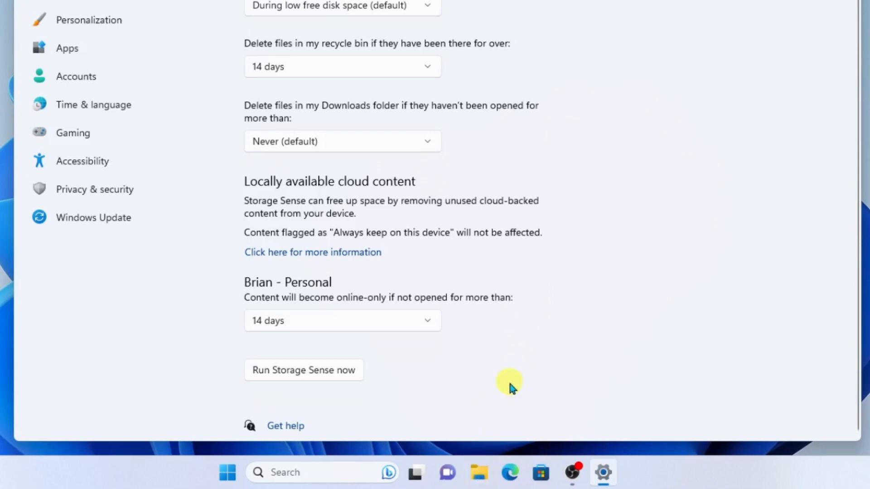
mouse_move(297, 300)
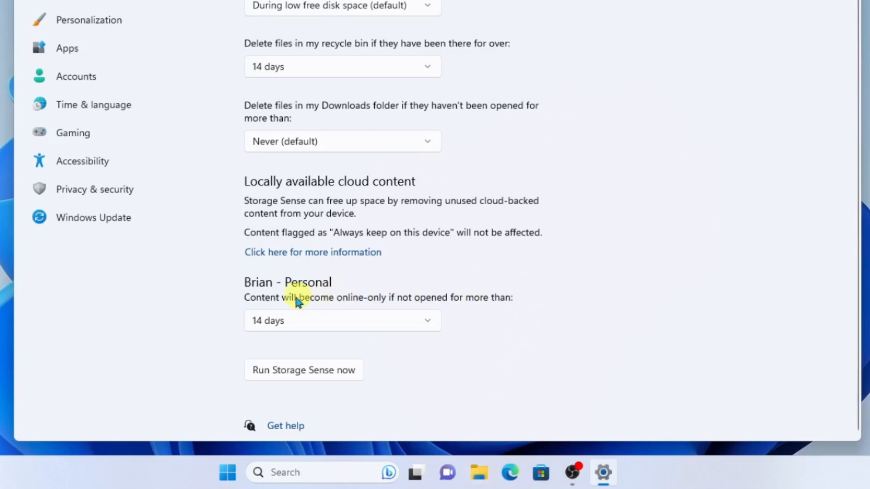
mouse_move(404, 323)
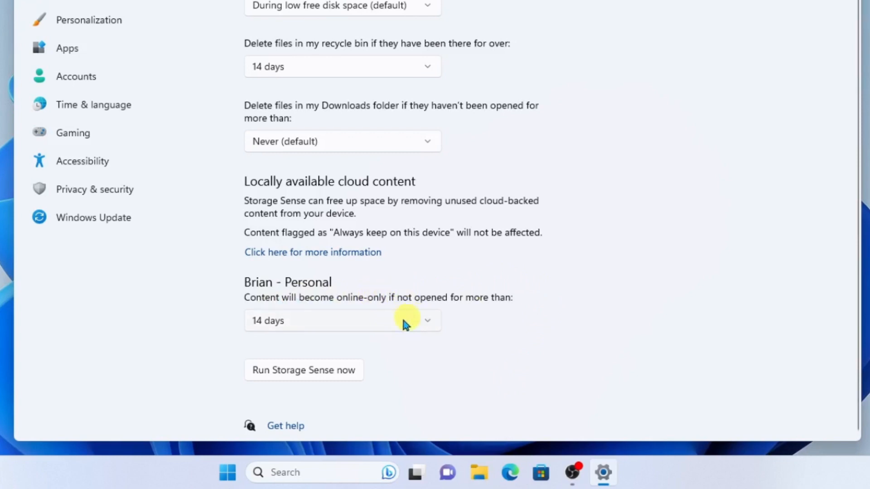
mouse_move(383, 324)
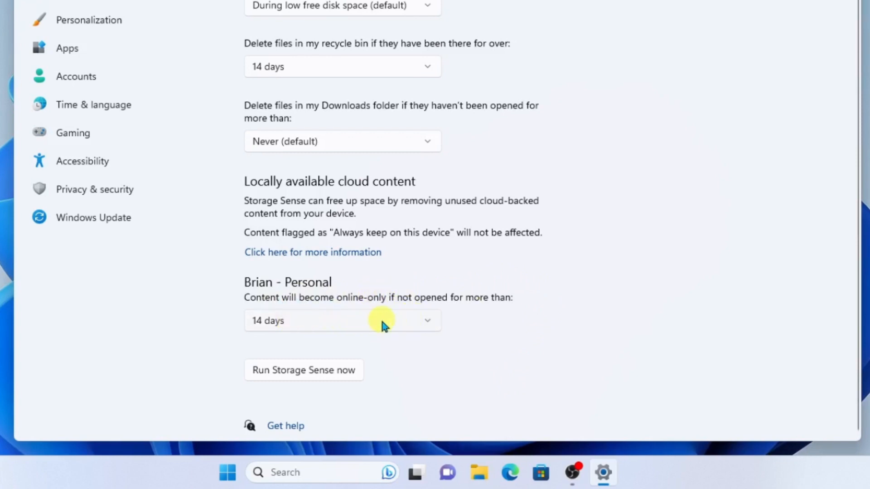
mouse_move(477, 321)
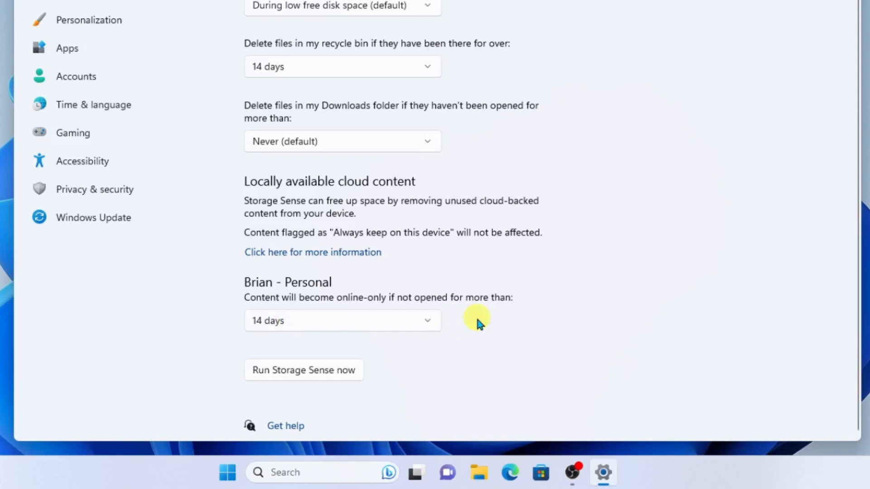
mouse_move(506, 324)
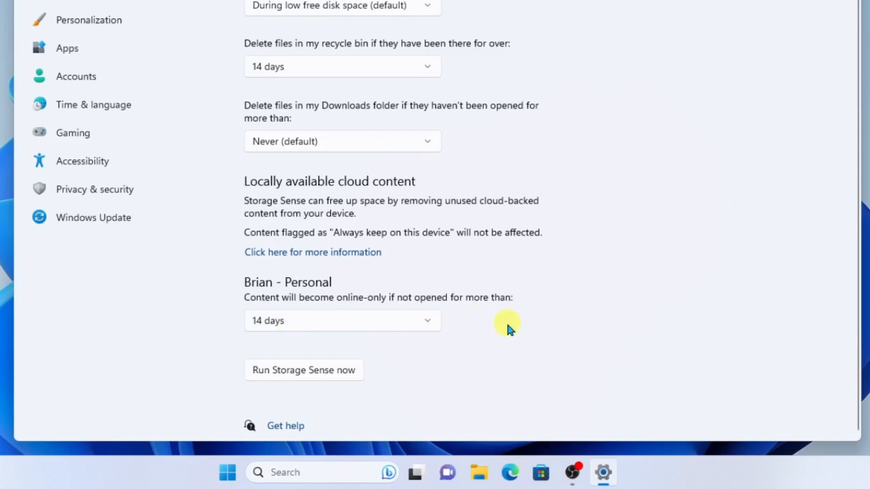
mouse_move(485, 325)
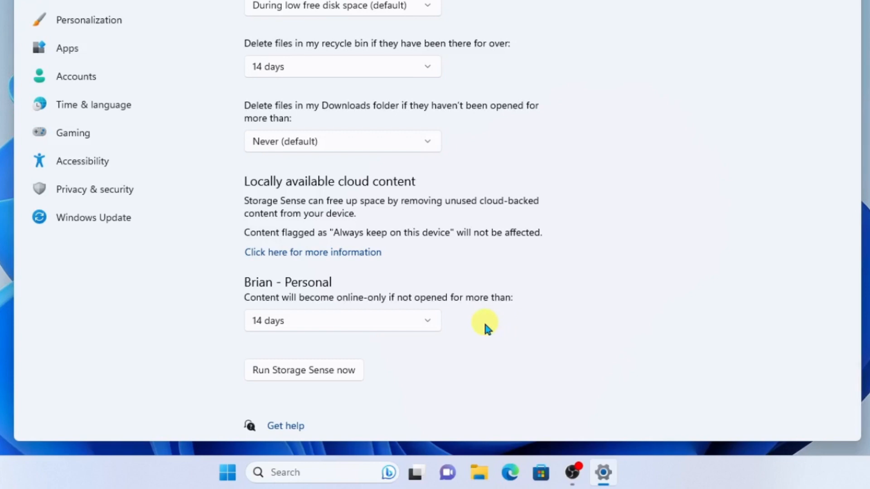
mouse_move(473, 326)
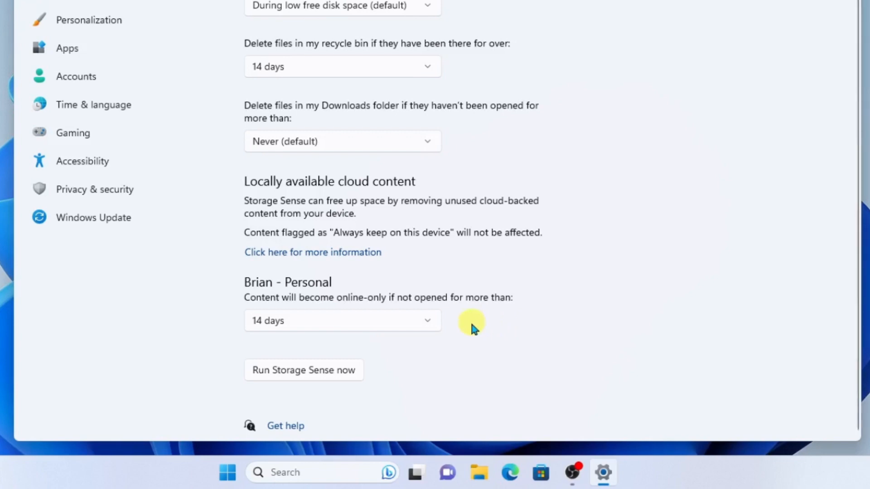
mouse_move(812, 336)
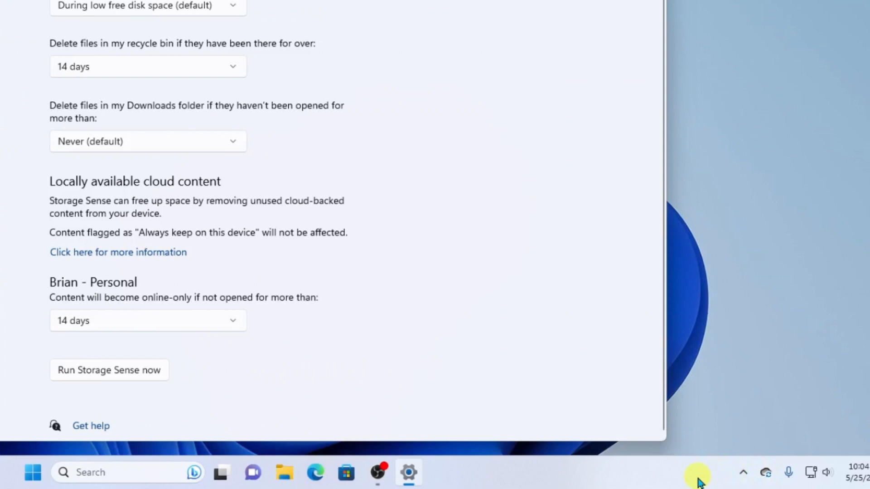
mouse_move(767, 472)
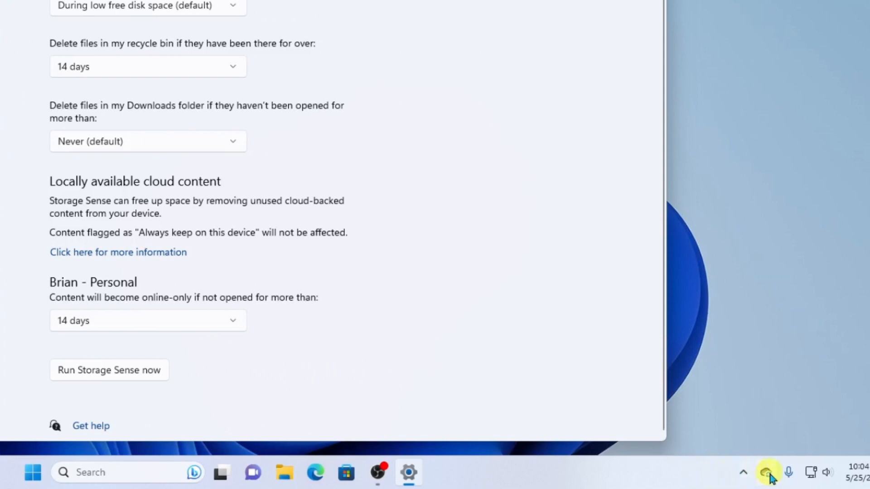
- Open the OneDrive folder in File Explorer to view its files' sync status
left_click(766, 473)
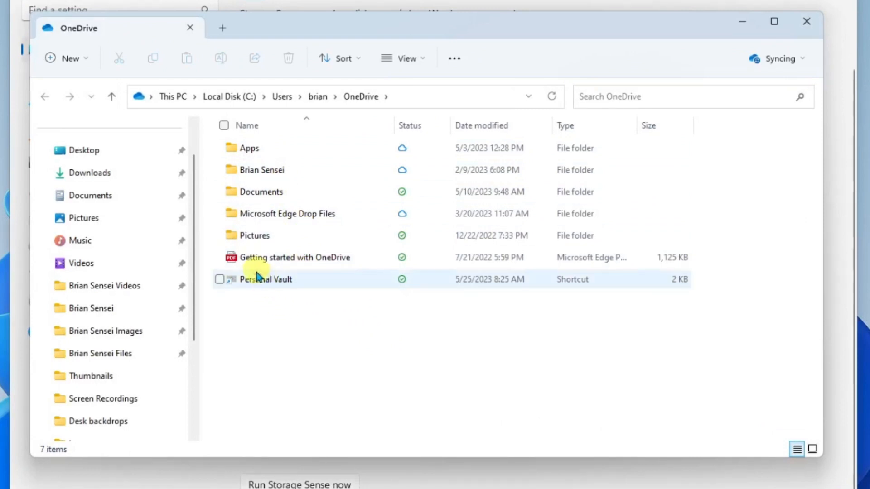
mouse_move(260, 262)
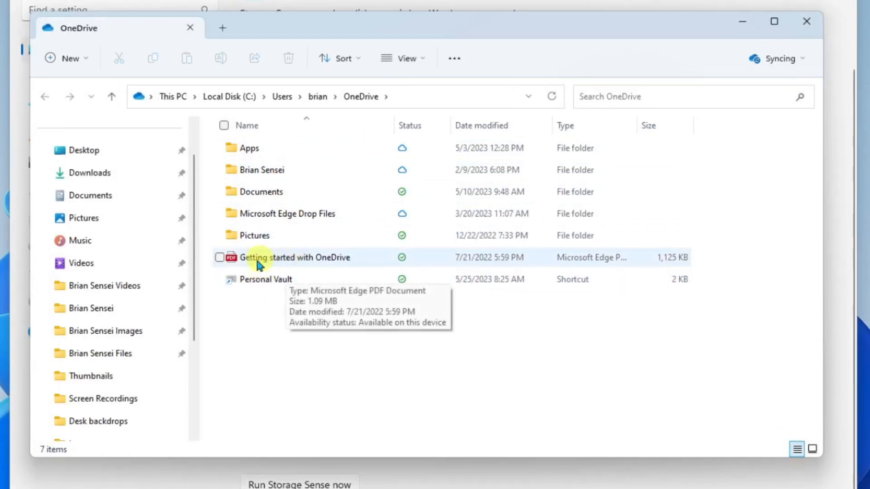
mouse_move(303, 258)
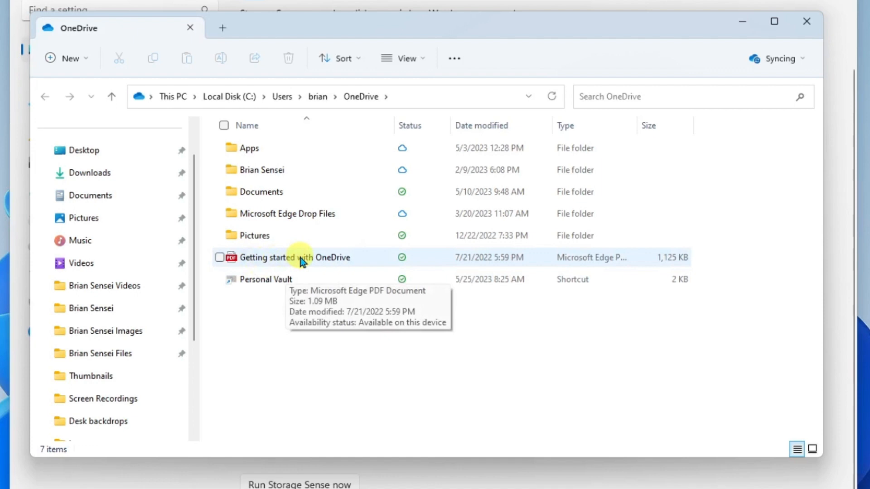
mouse_move(410, 320)
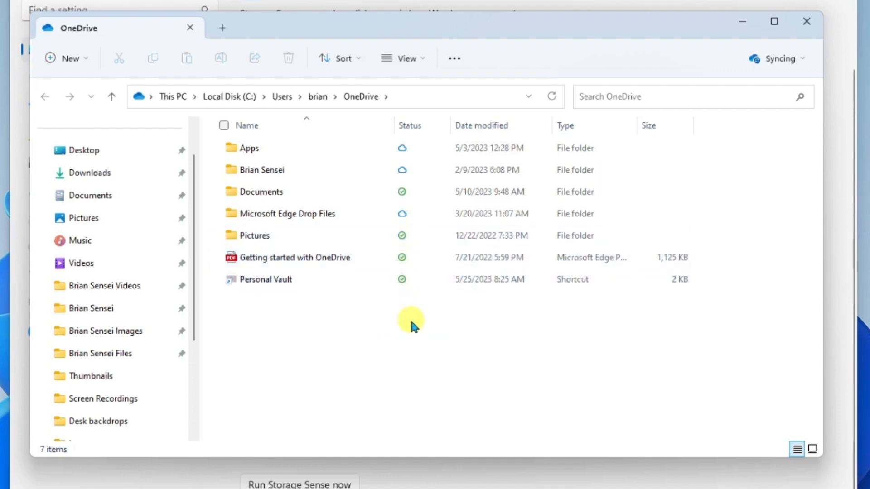
mouse_move(406, 292)
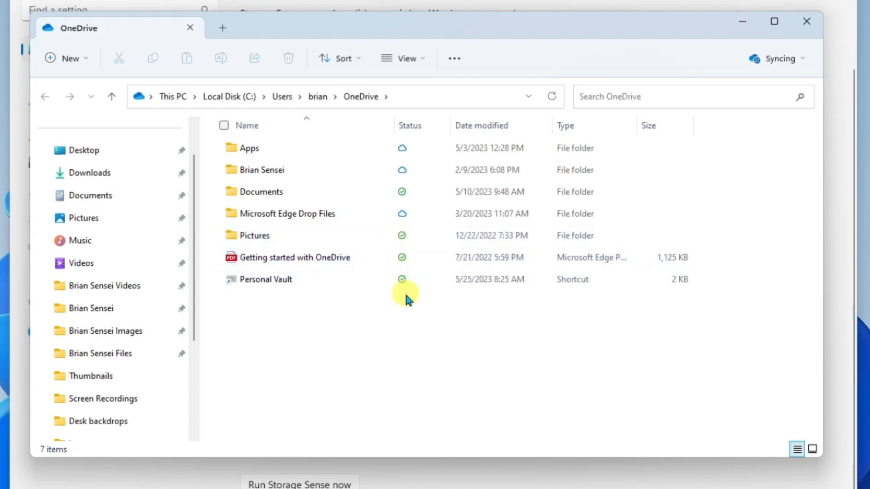
mouse_move(414, 218)
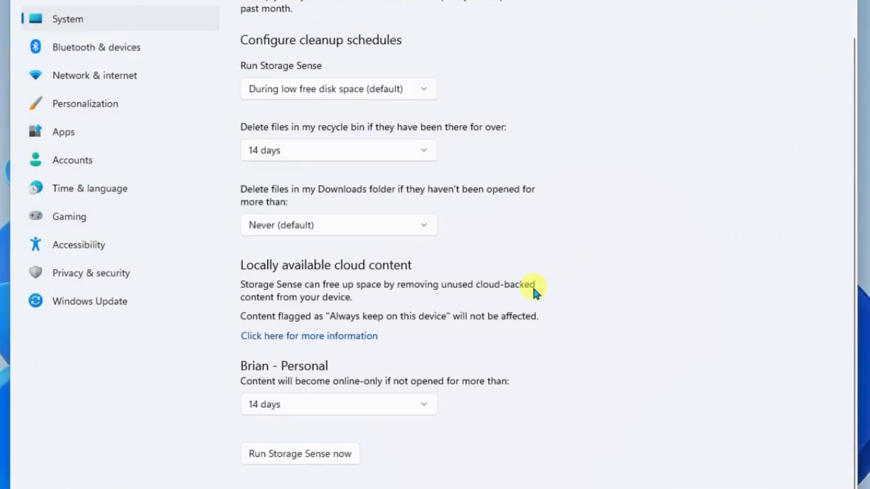
scroll("down", 3)
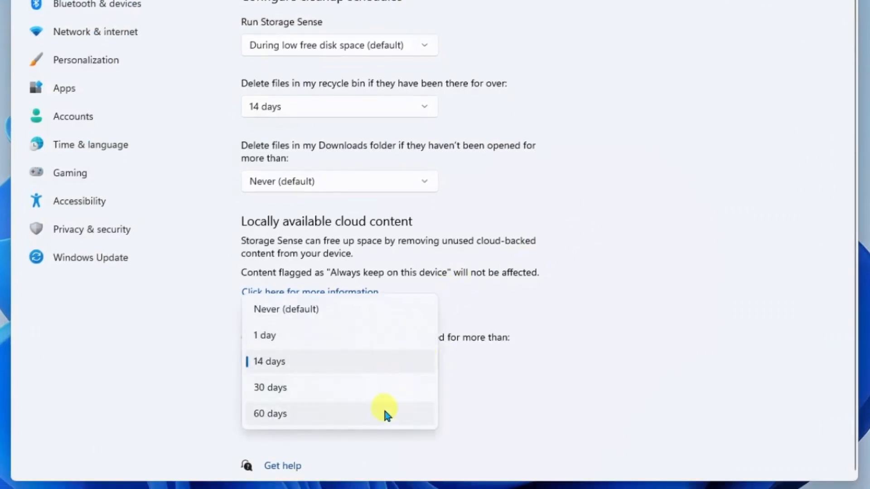
mouse_move(330, 312)
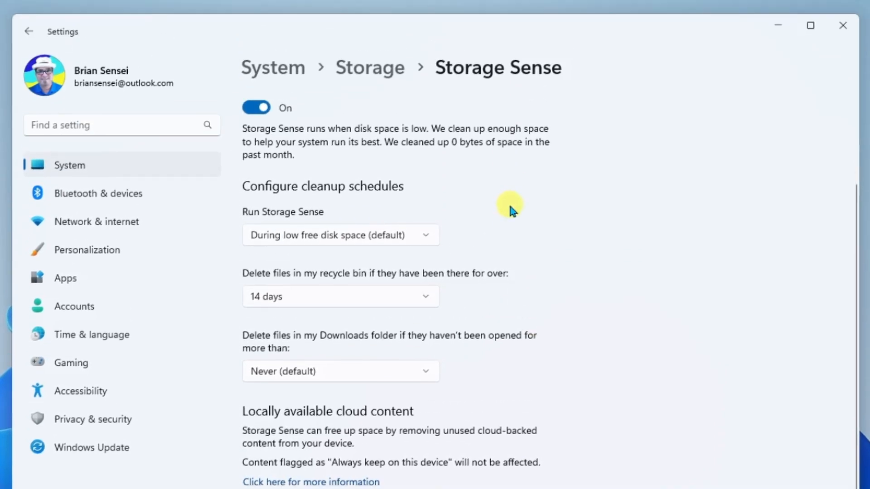
mouse_move(368, 76)
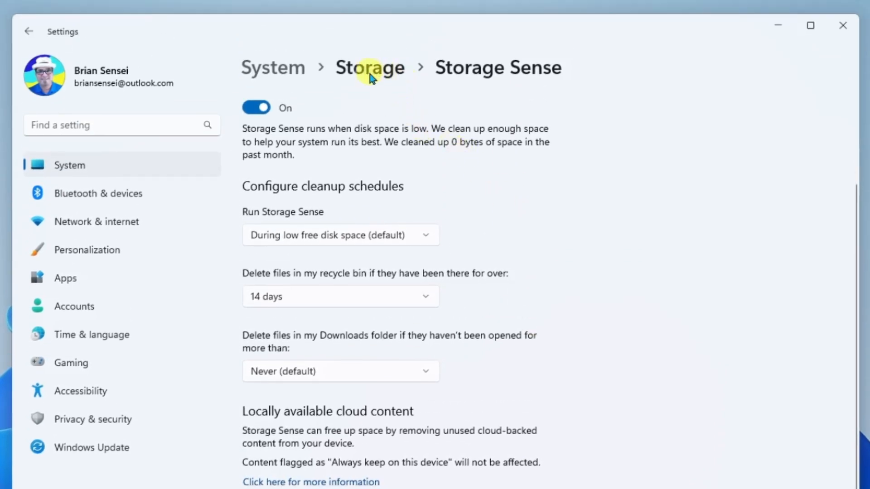
- Return to the main Storage page through the breadcrumb
left_click(370, 67)
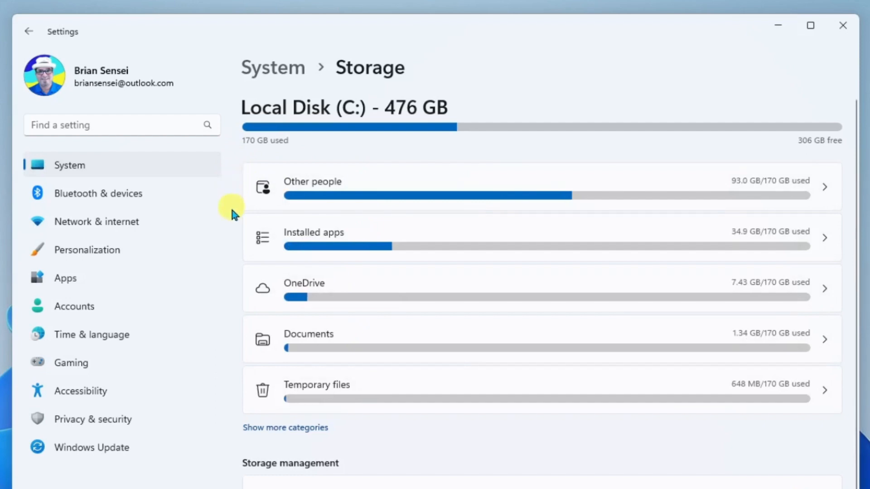
mouse_move(237, 398)
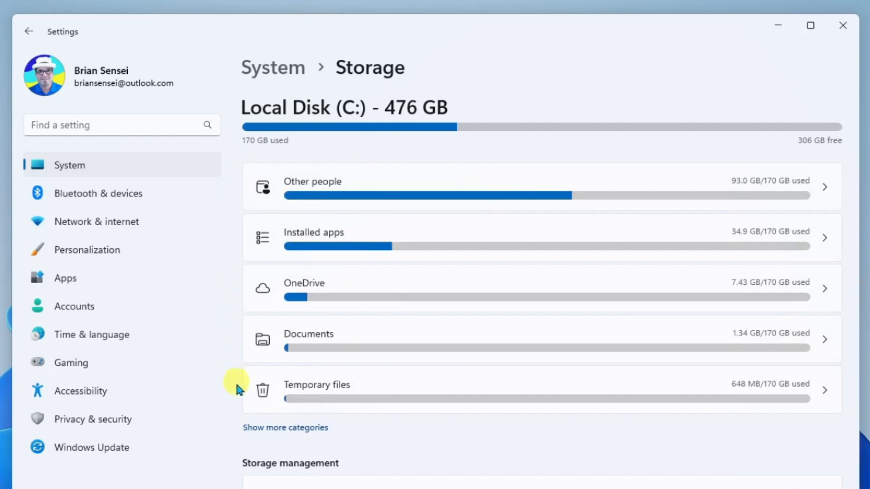
mouse_move(234, 243)
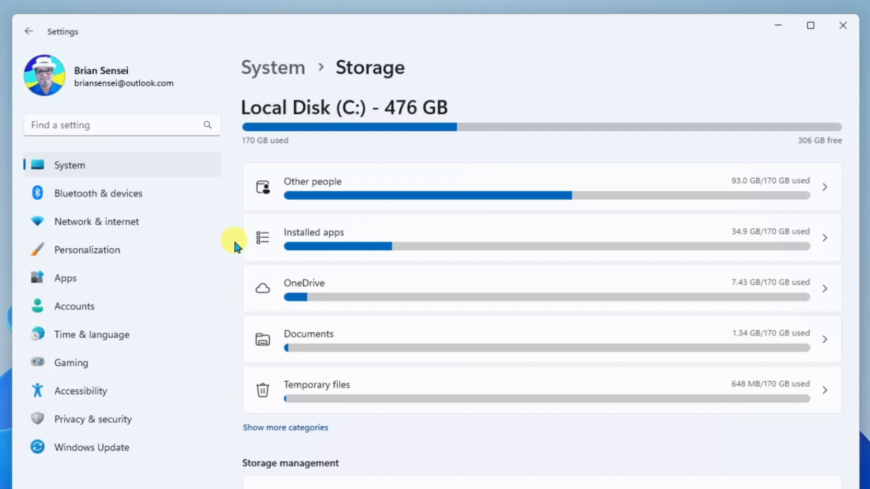
mouse_move(360, 182)
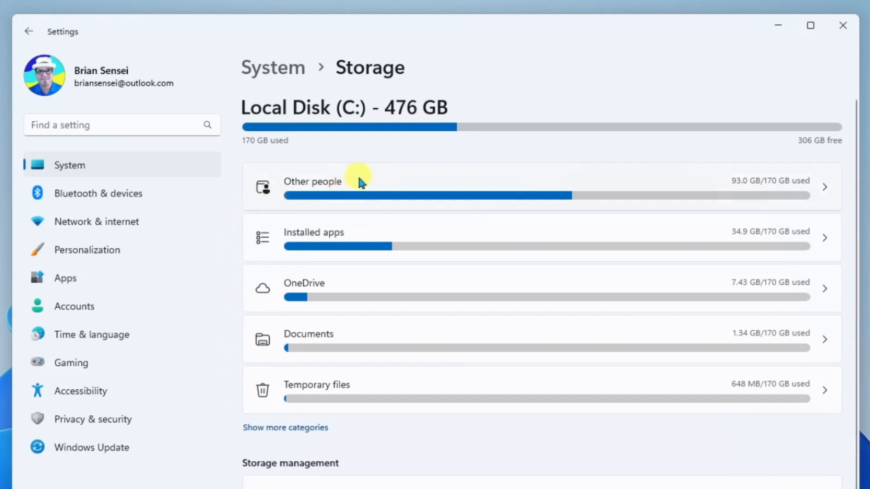
mouse_move(454, 186)
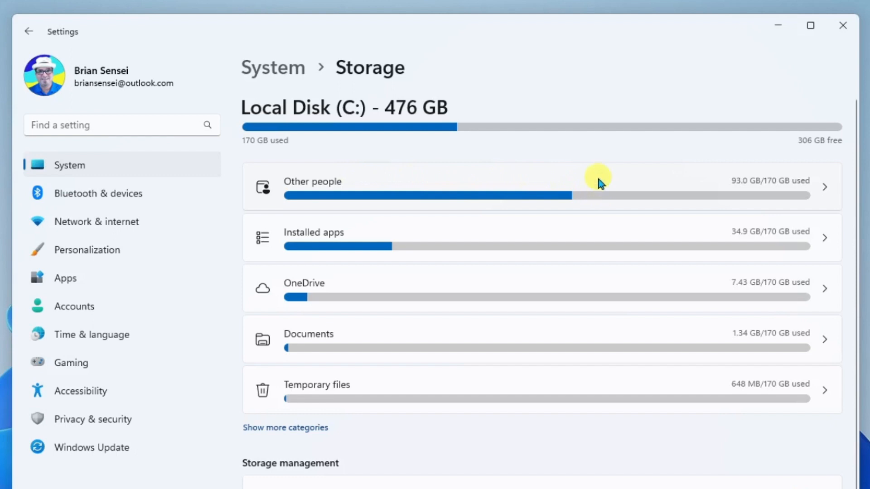
mouse_move(454, 231)
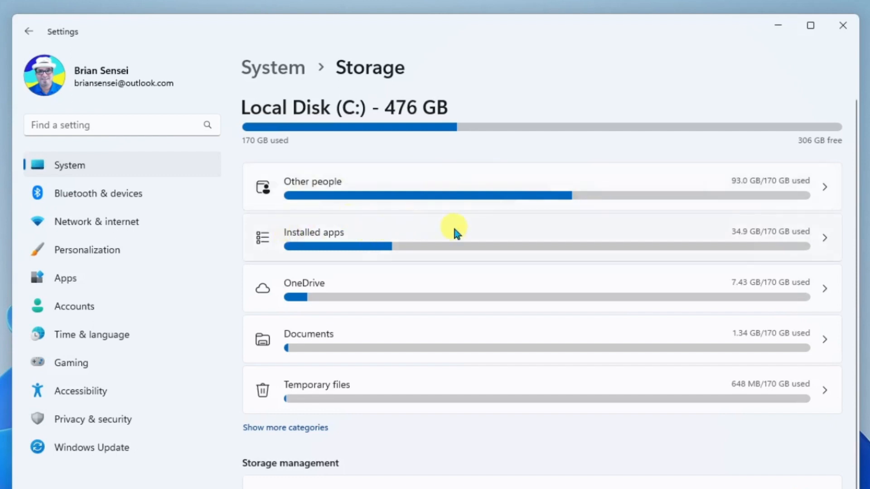
mouse_move(463, 235)
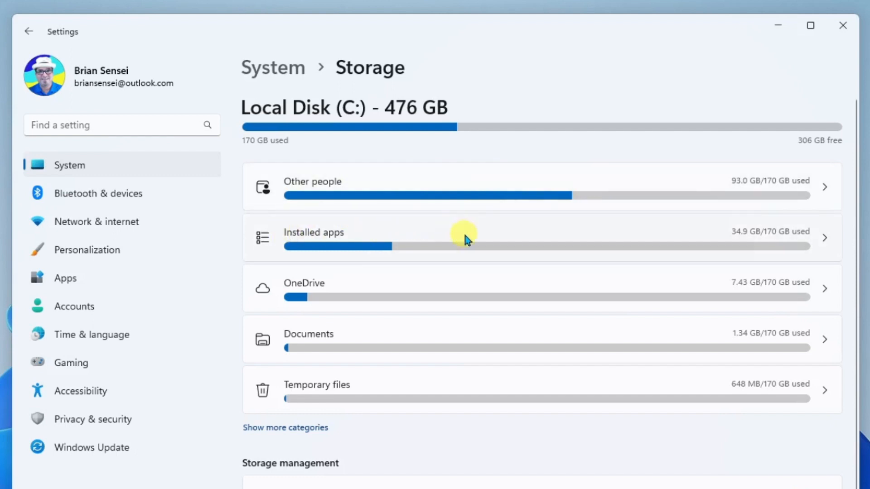
mouse_move(643, 235)
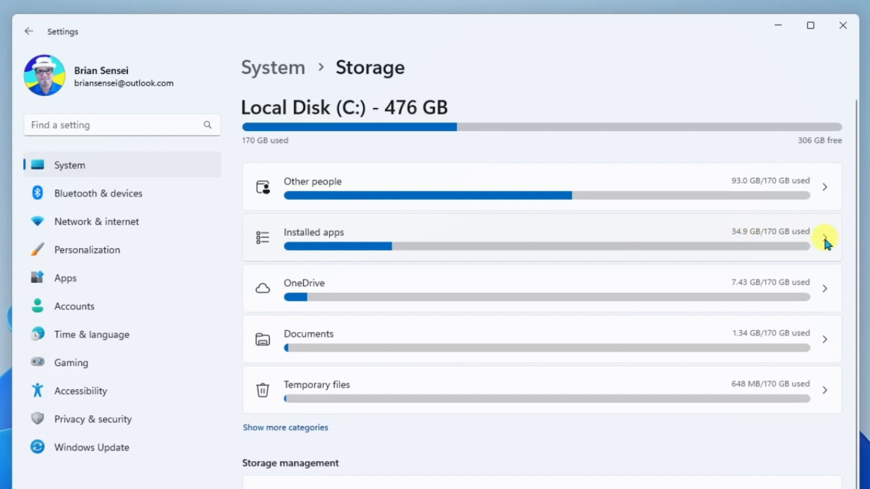
mouse_move(413, 280)
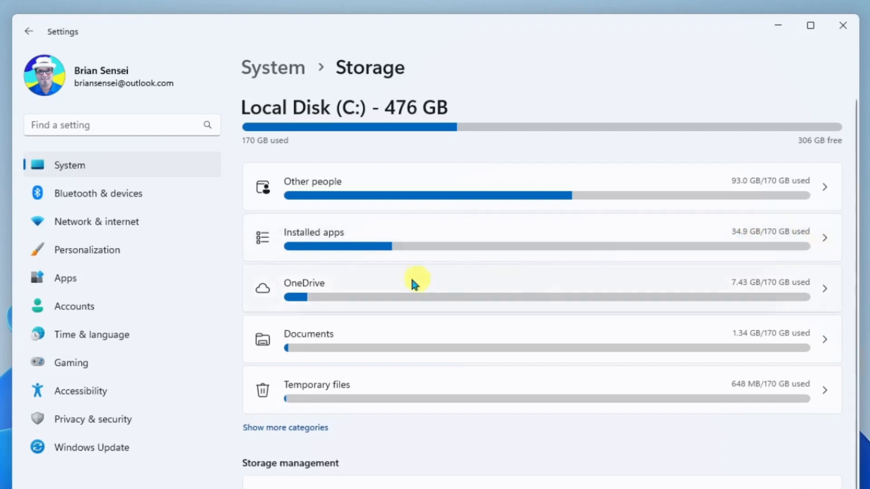
mouse_move(544, 288)
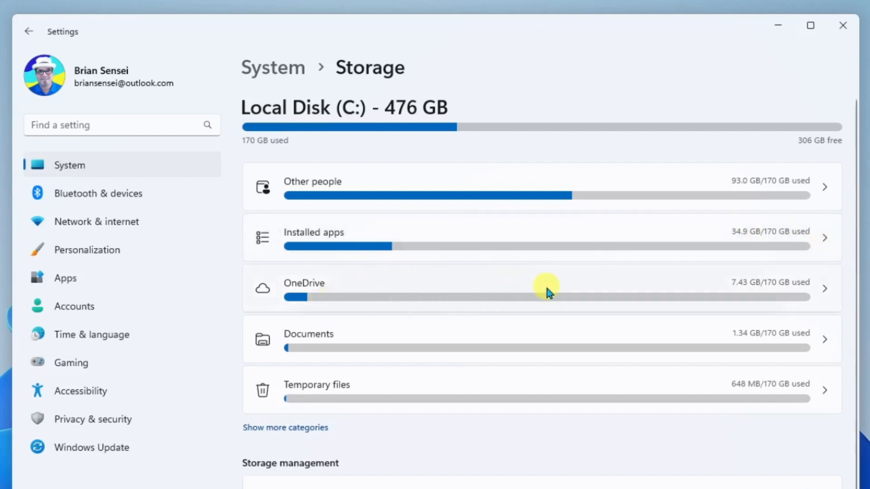
mouse_move(466, 285)
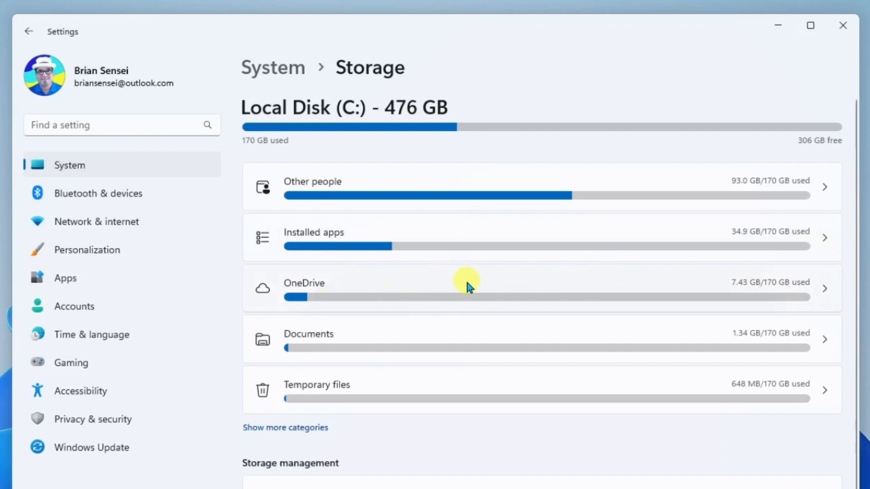
mouse_move(590, 284)
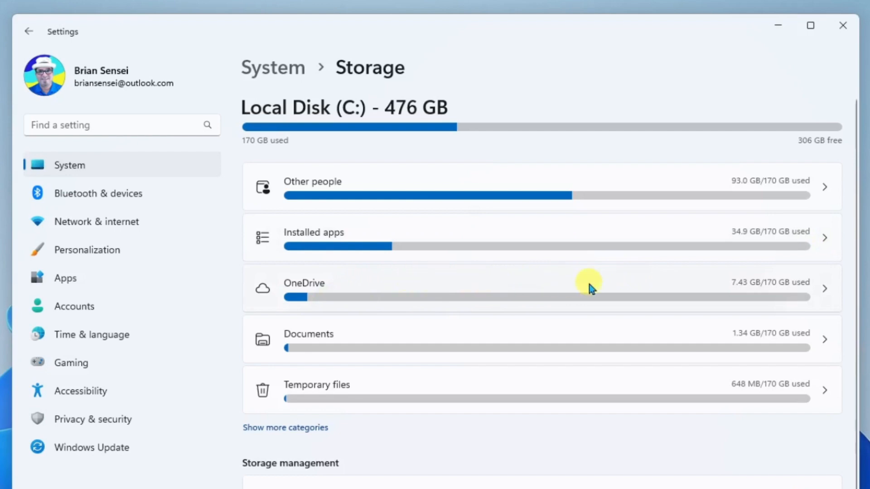
mouse_move(692, 296)
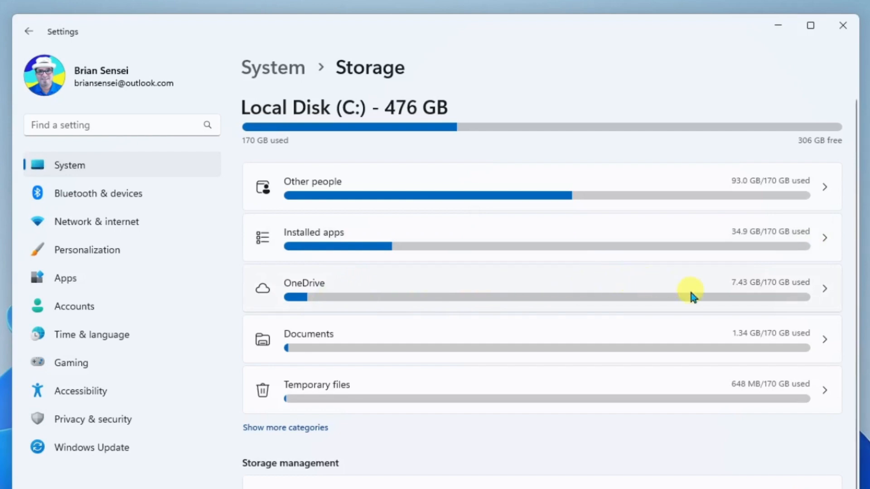
mouse_move(825, 296)
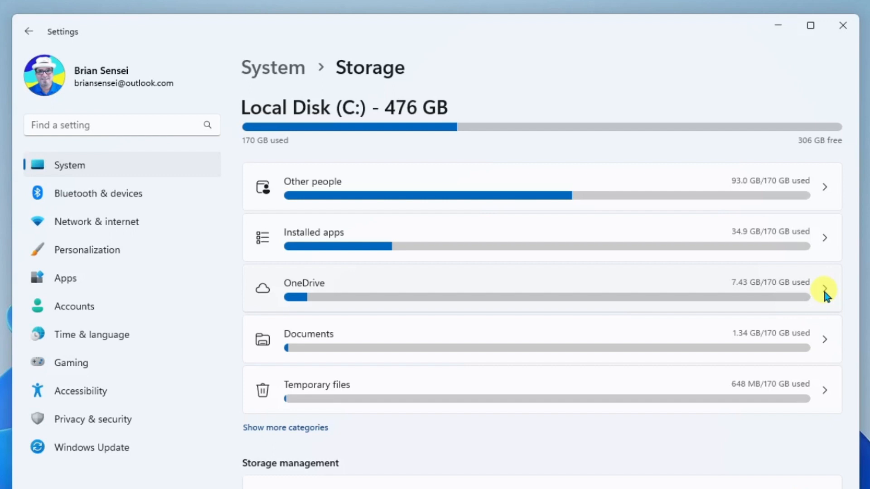
mouse_move(382, 343)
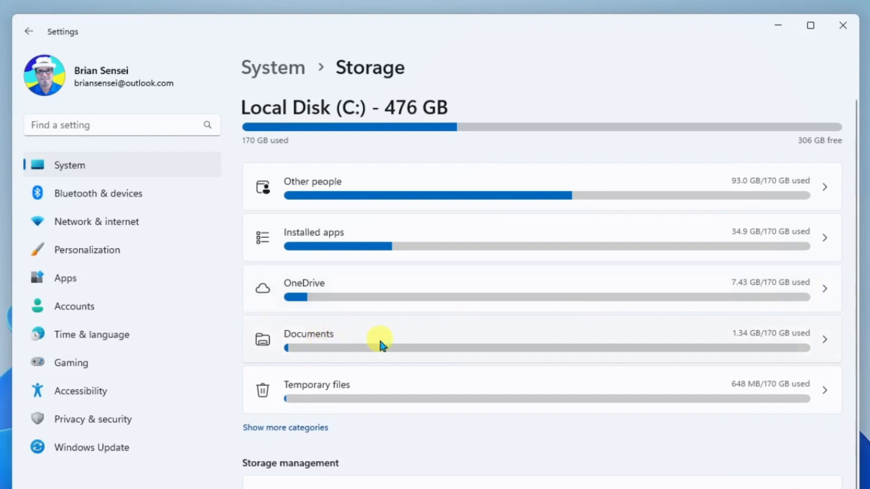
mouse_move(386, 399)
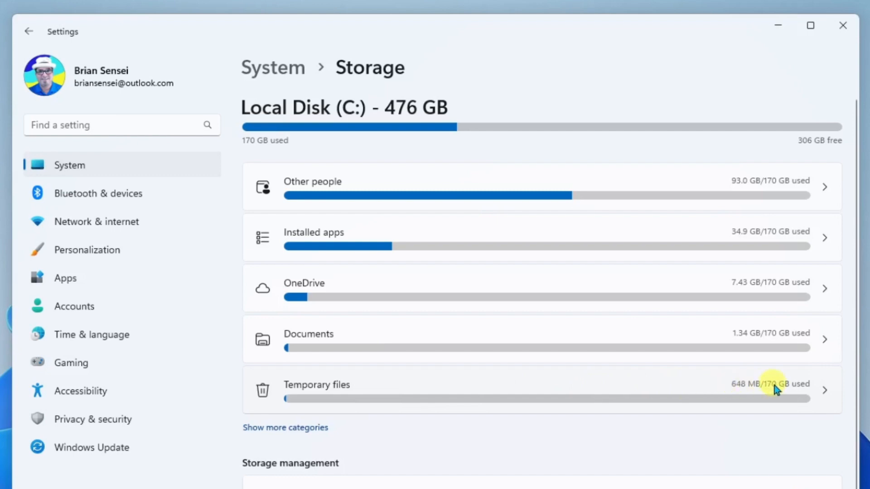
mouse_move(825, 394)
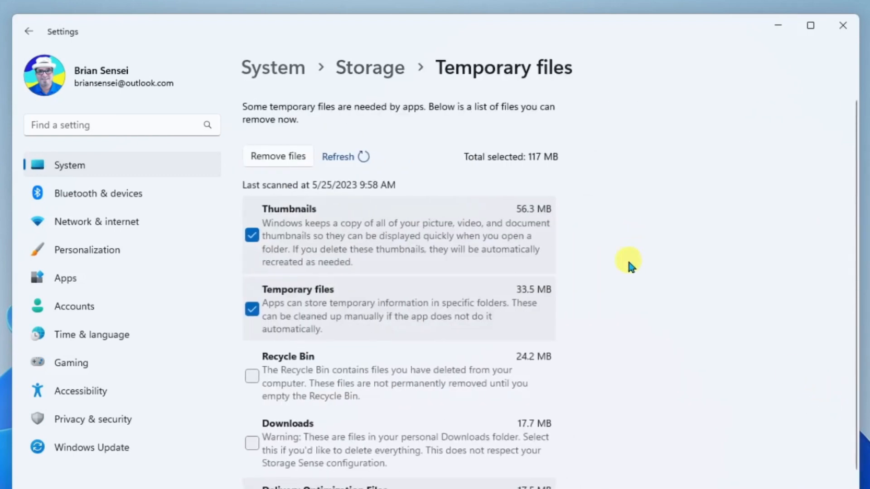
- Remove the selected temporary files, including Recycle Bin, confirming permanent deletion
scroll("down", 3)
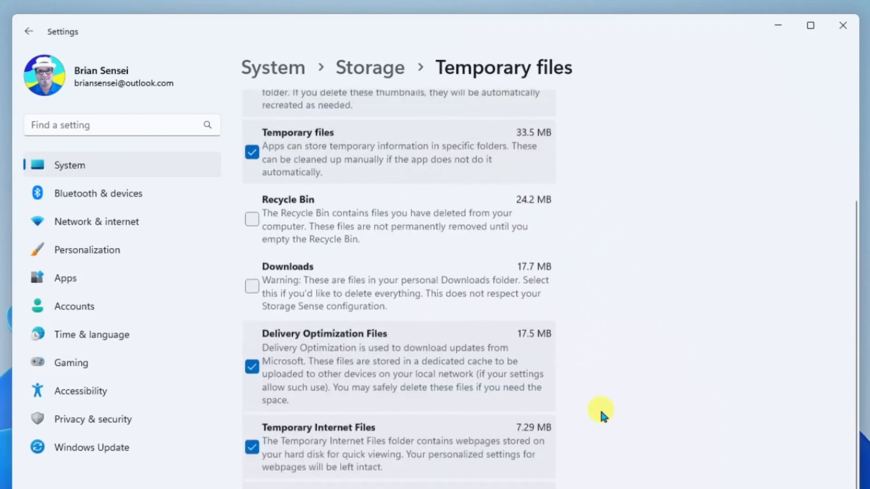
scroll("down", 3)
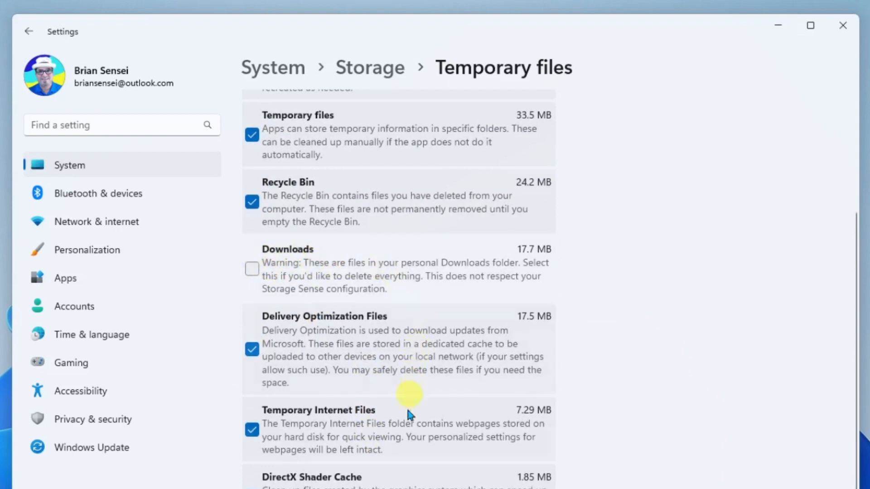
scroll("down", 3)
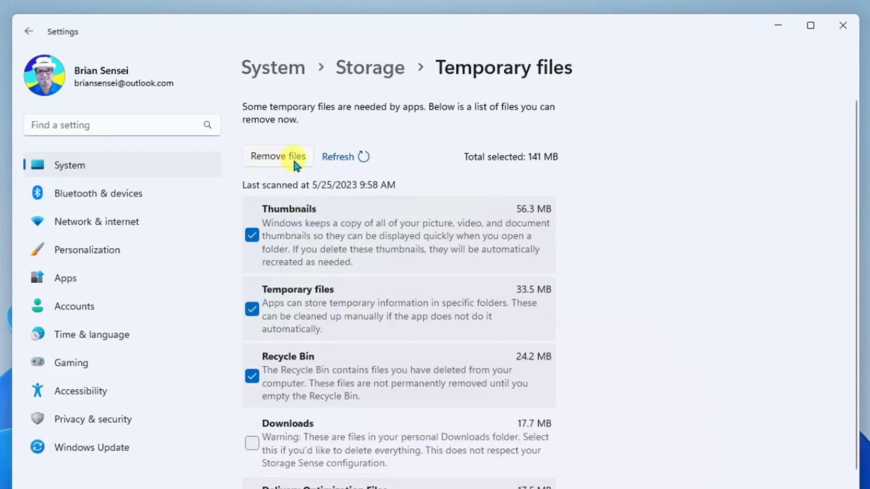
left_click(278, 157)
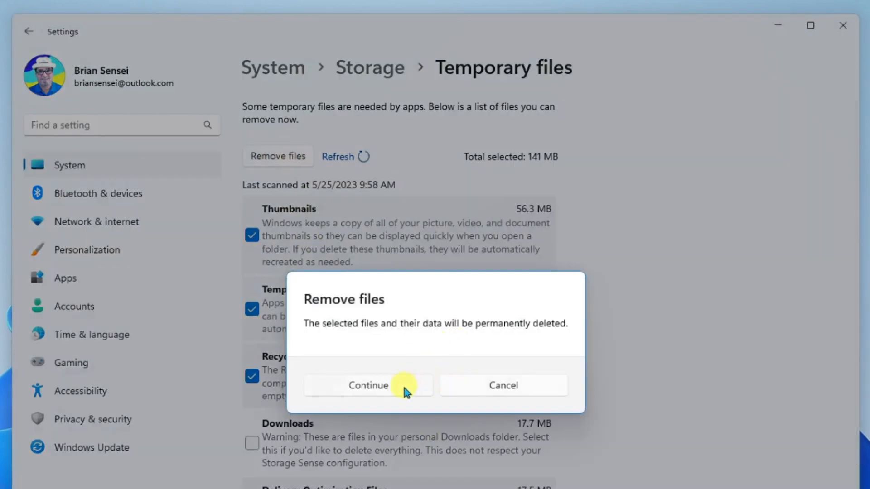
left_click(368, 385)
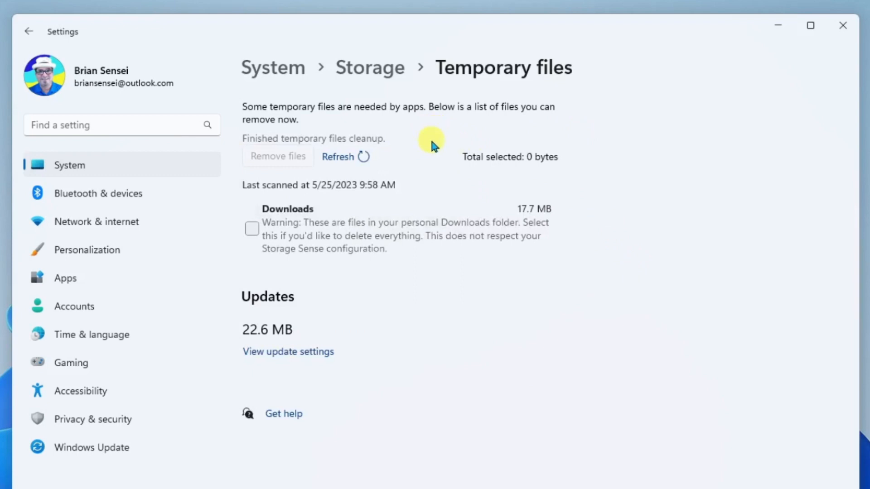
mouse_move(592, 238)
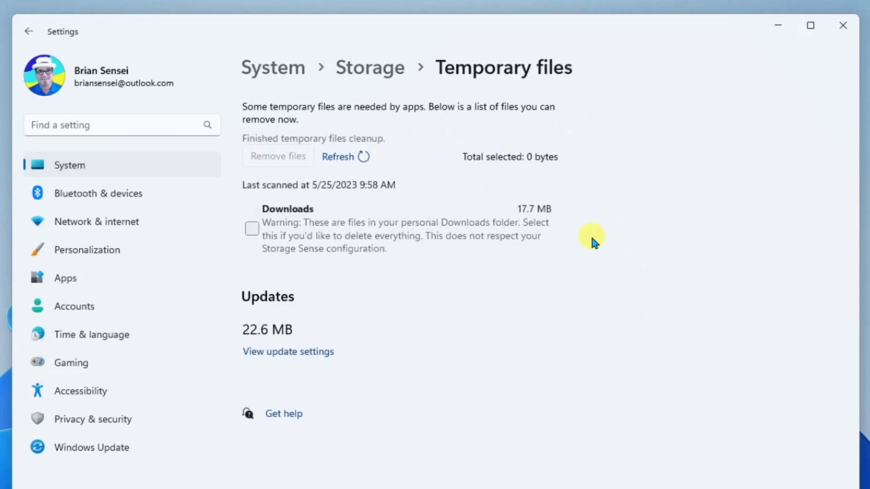
mouse_move(371, 80)
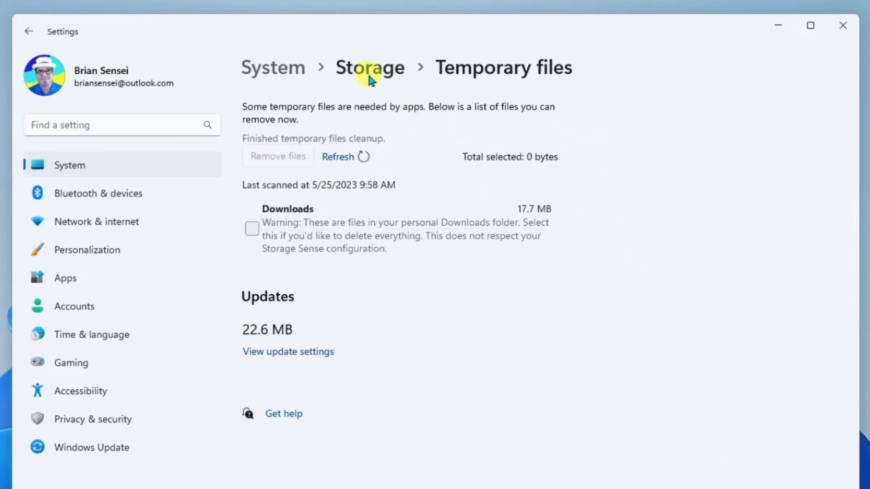
left_click(370, 68)
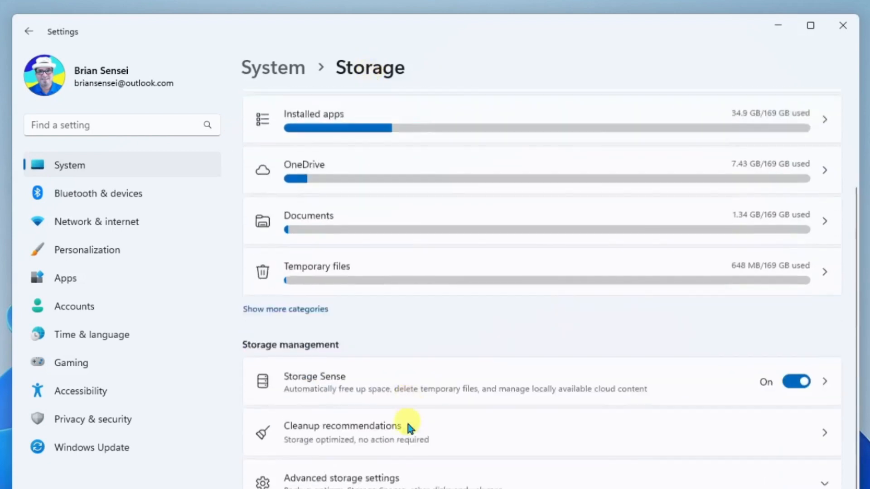
- Scroll through Cleanup recommendations to review the empty Large or unused files section
scroll("down", 3)
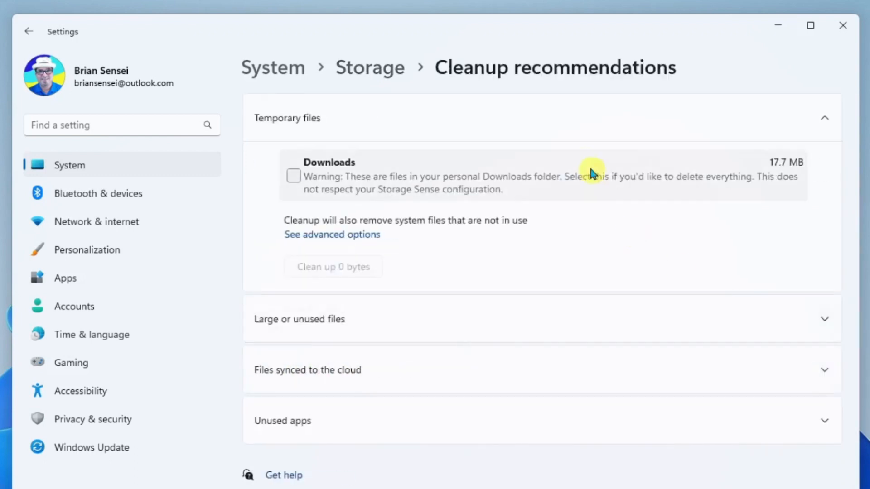
mouse_move(544, 162)
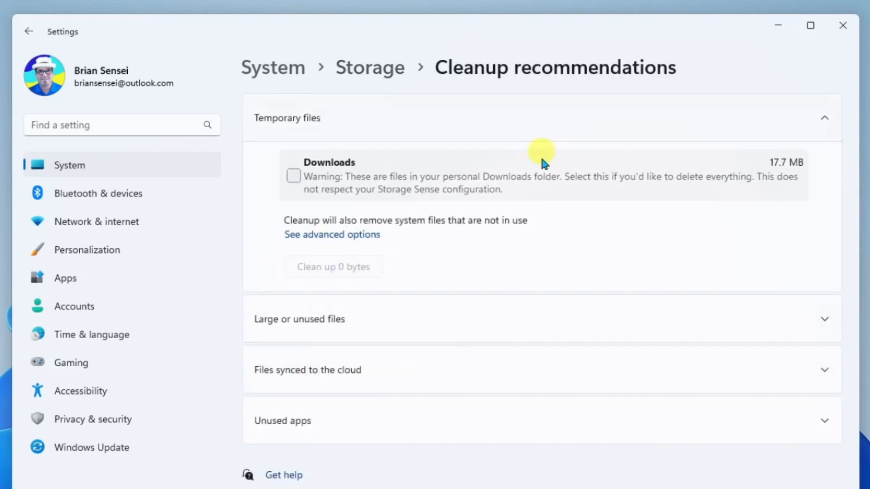
mouse_move(583, 252)
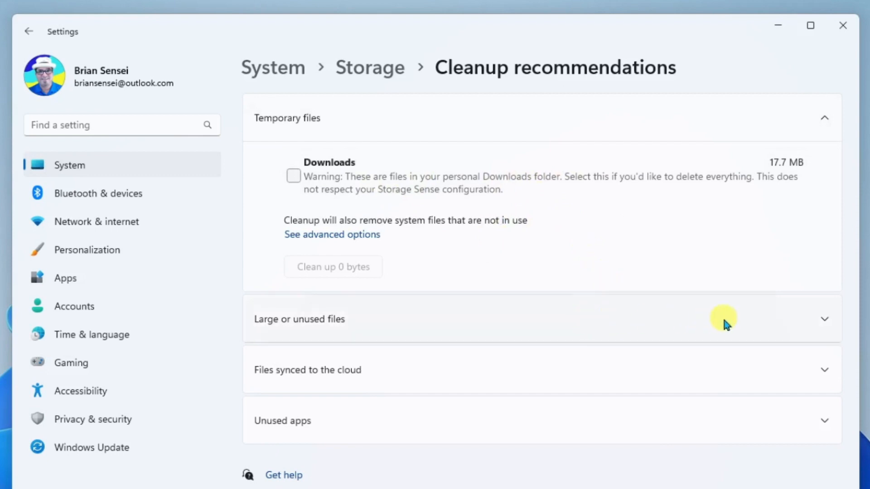
mouse_move(749, 320)
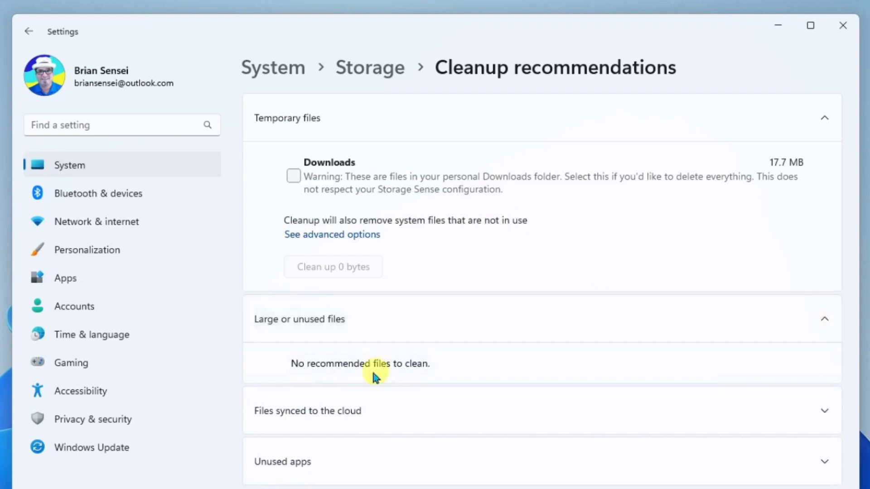
mouse_move(455, 366)
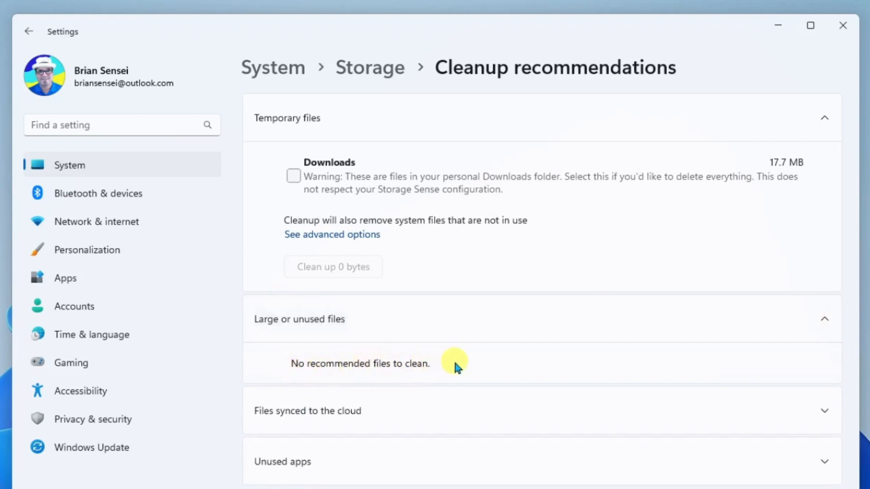
mouse_move(355, 317)
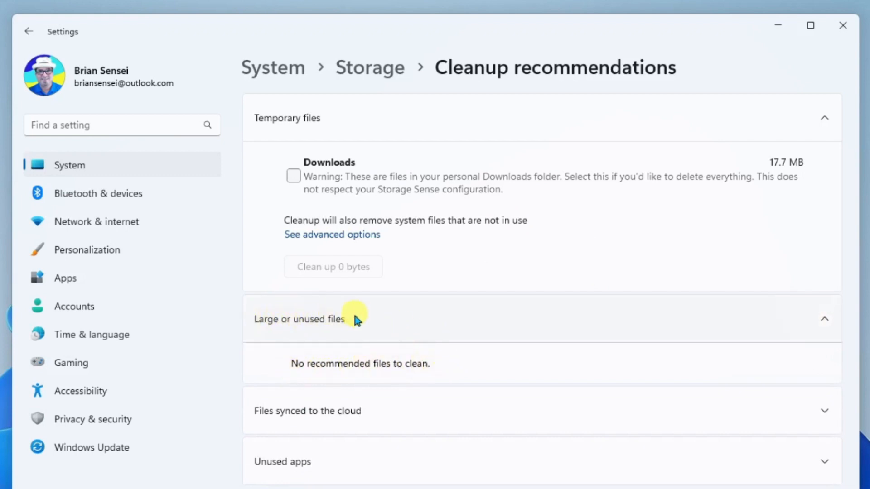
mouse_move(374, 327)
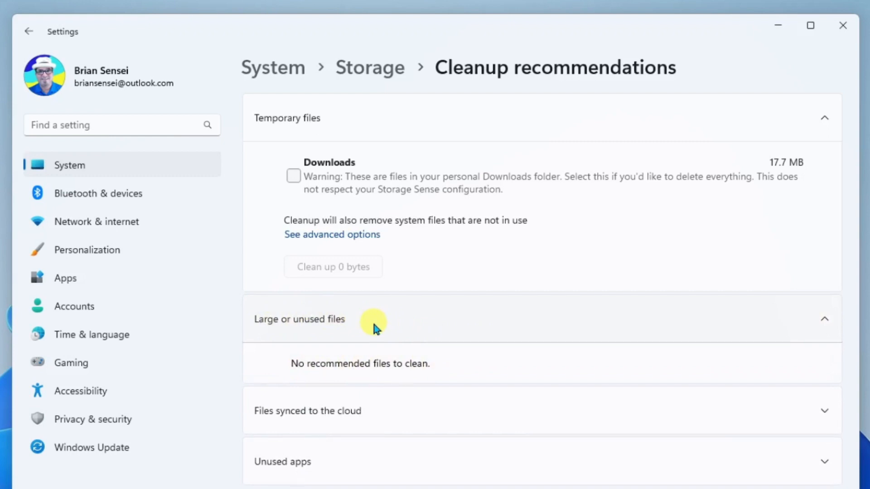
mouse_move(444, 332)
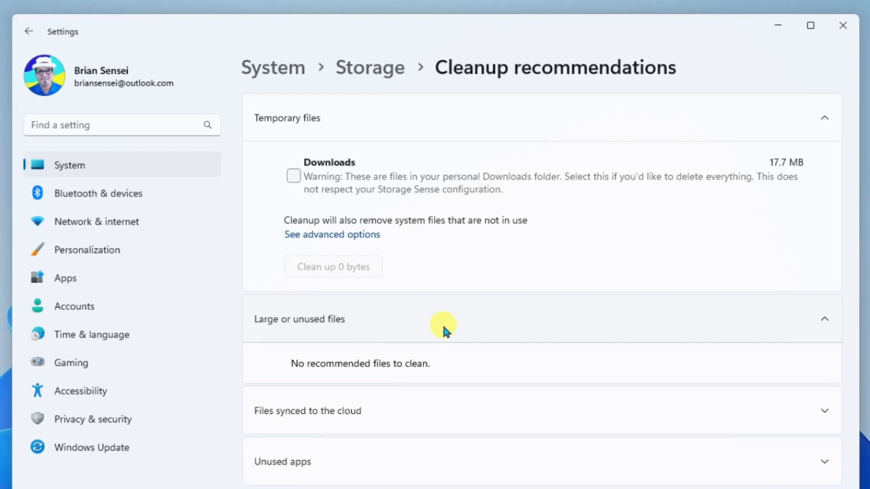
- Select Getting started with OneDrive.pdf (1.09 MB) for cleanup and check the empty Unused apps section
scroll("down", 3)
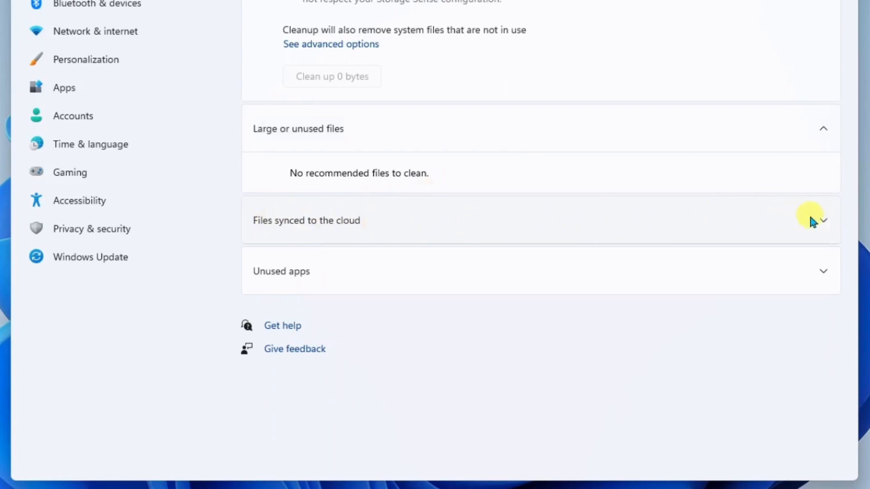
left_click(826, 220)
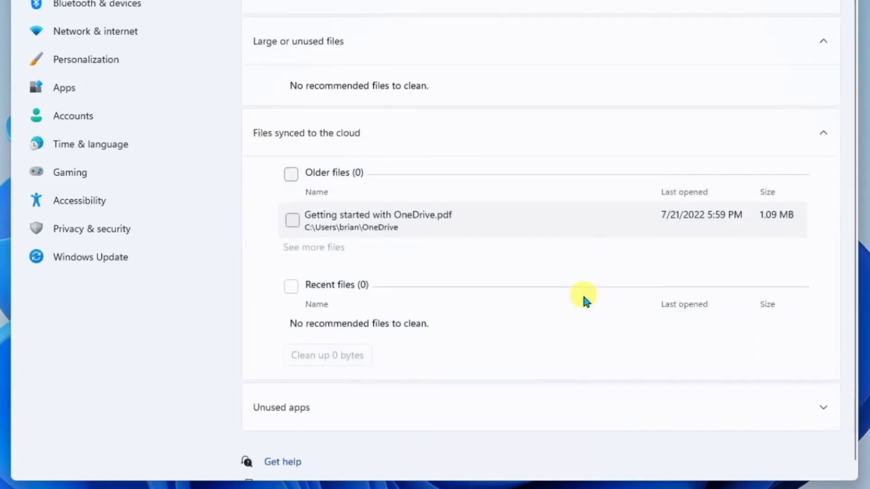
scroll("down", 3)
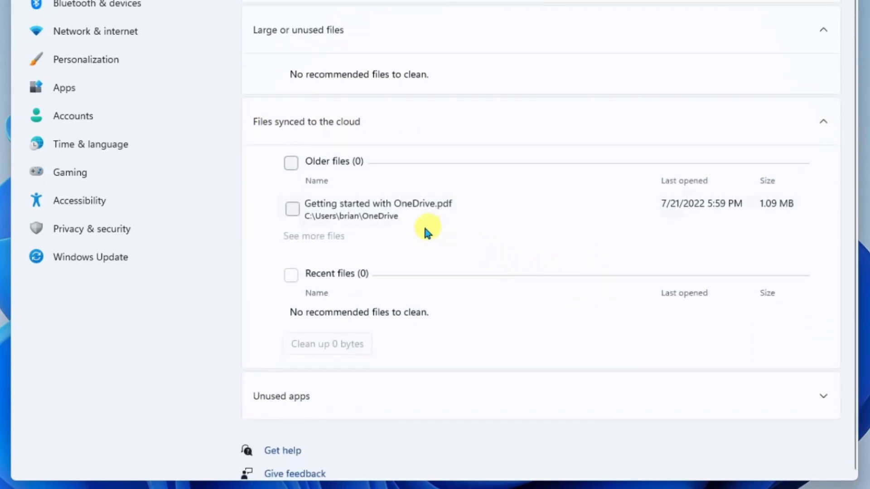
left_click(291, 209)
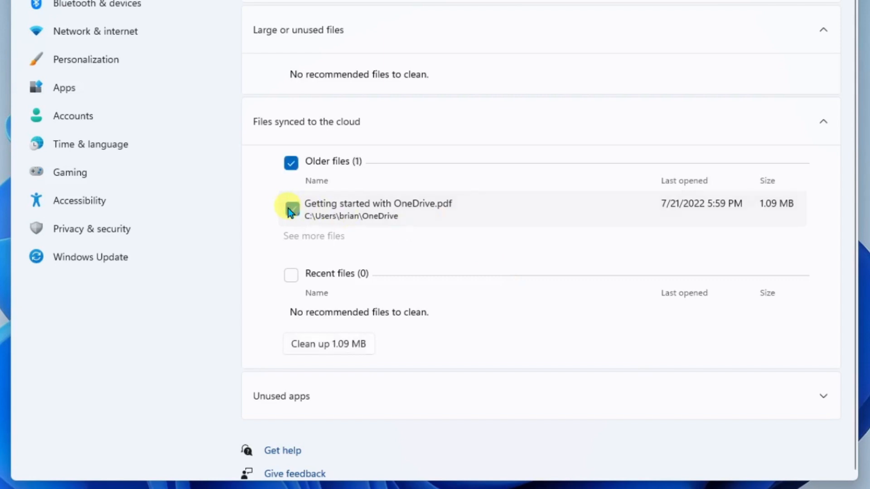
left_click(292, 209)
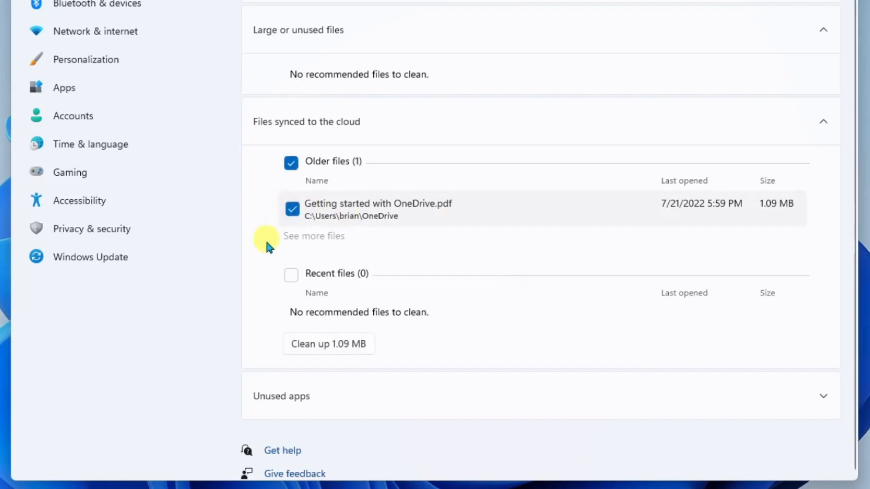
mouse_move(329, 351)
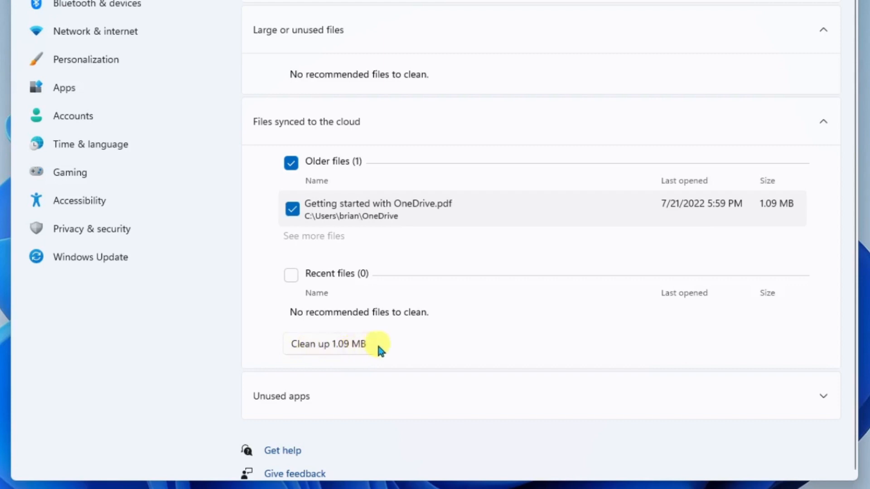
mouse_move(494, 402)
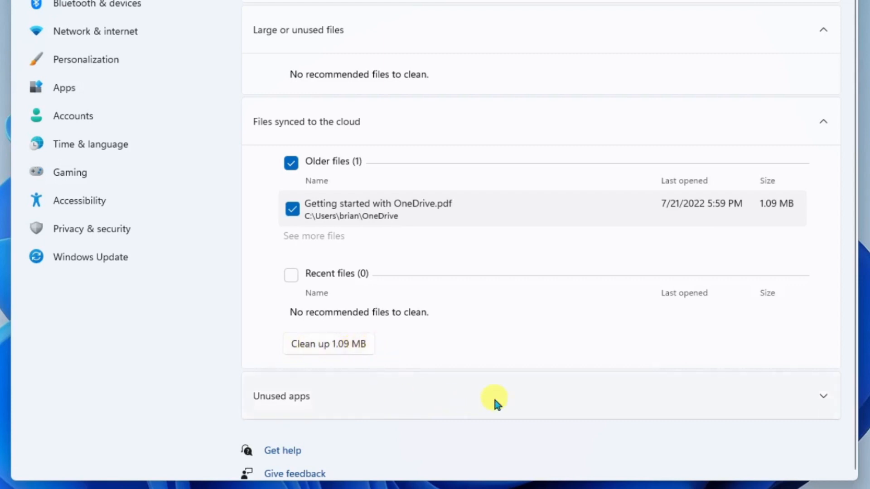
left_click(494, 400)
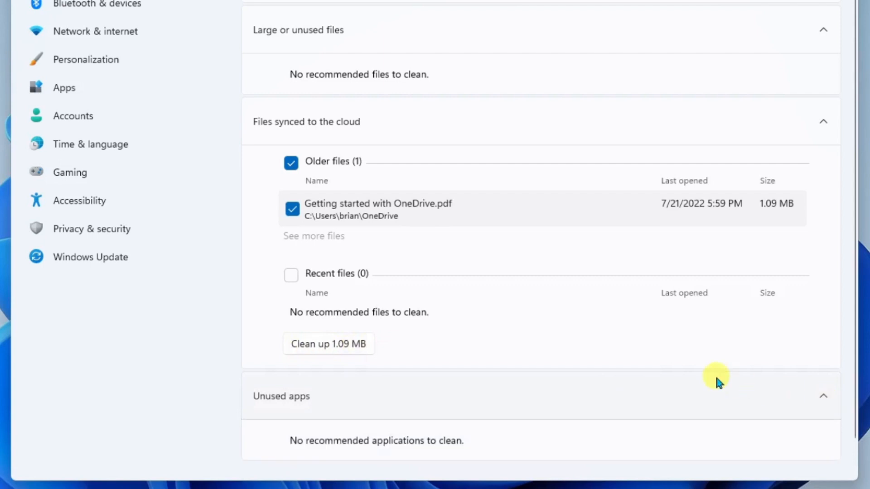
scroll("down", 3)
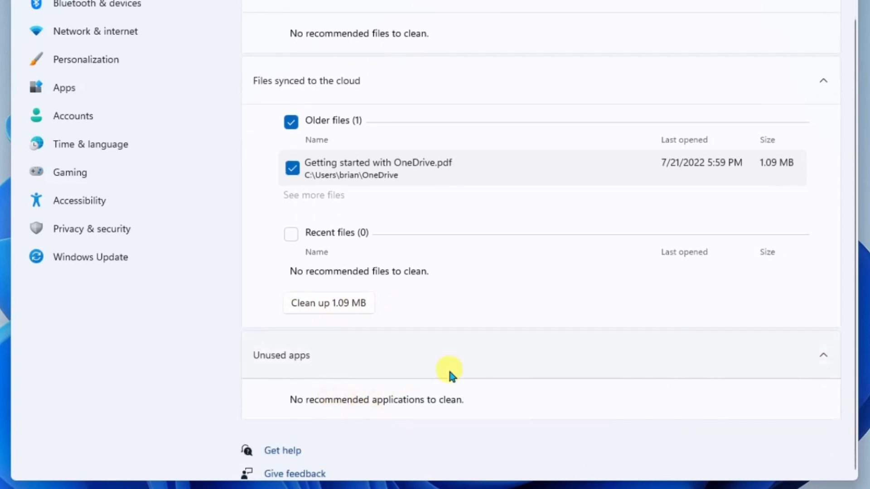
mouse_move(484, 364)
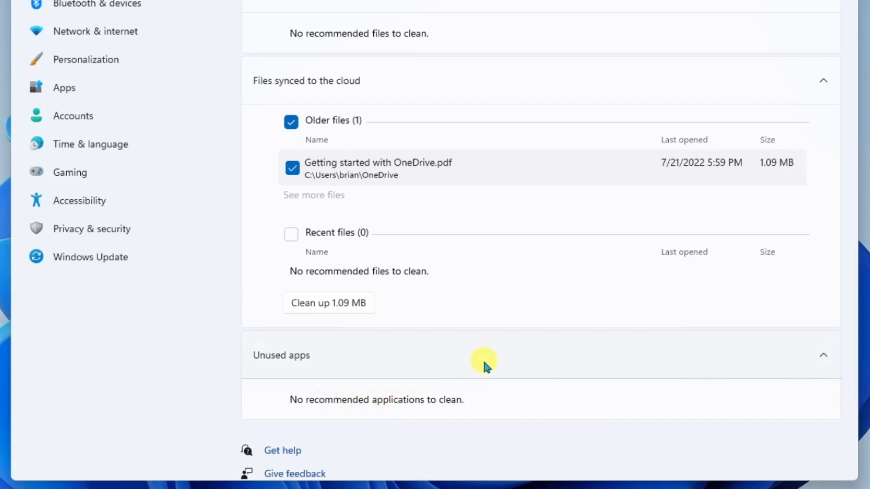
- Go back to the Local Disk (C:) Storage overview and scroll through the usage categories
left_click(369, 67)
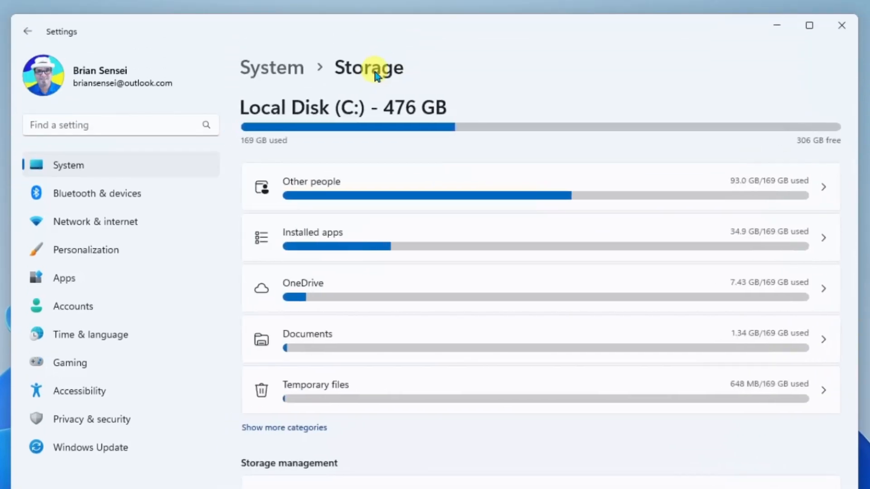
mouse_move(503, 441)
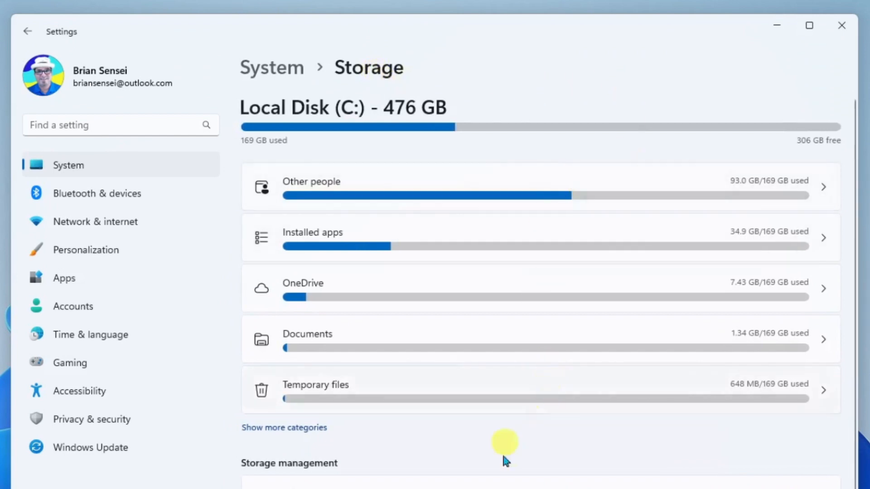
mouse_move(712, 451)
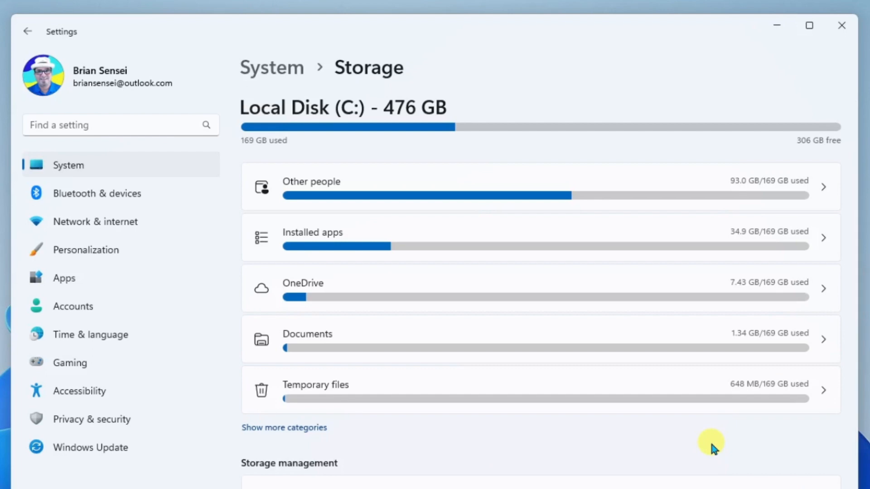
scroll("down", 3)
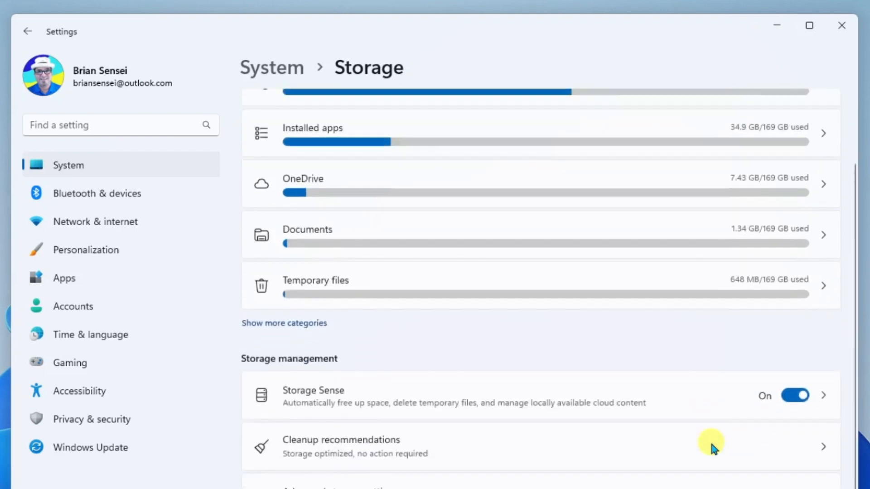
scroll("down", 3)
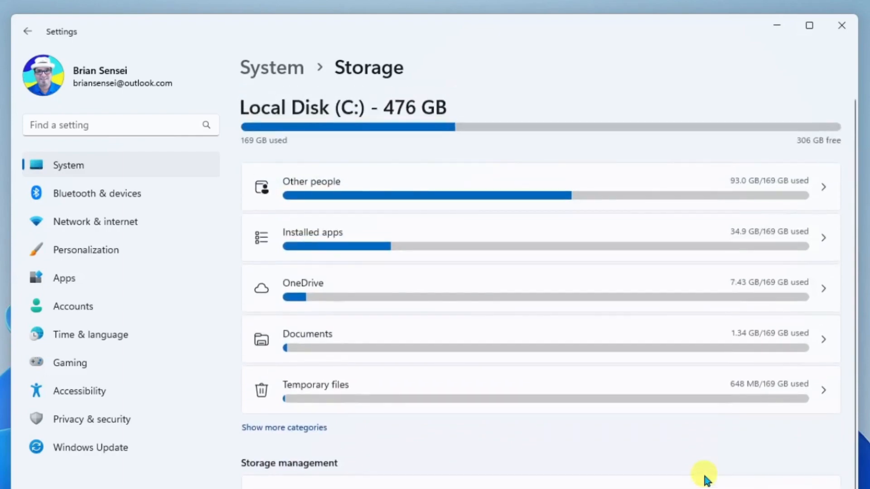
left_click(839, 26)
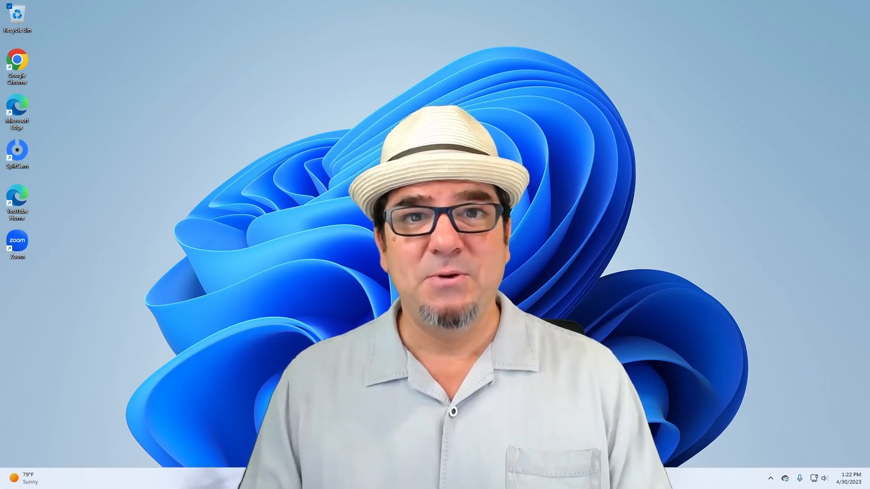